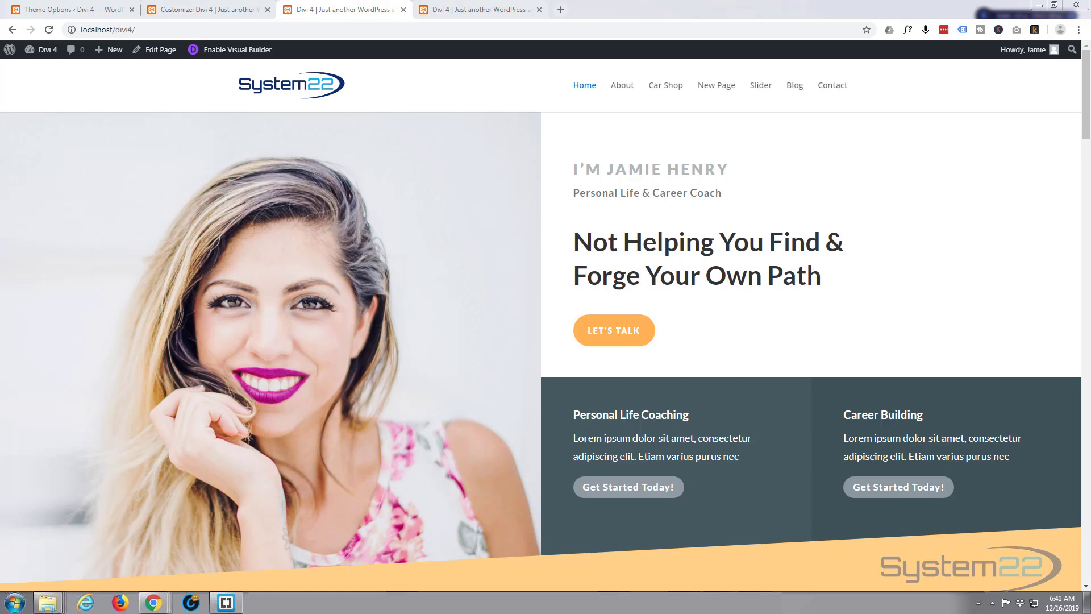
pyautogui.moveTo(631, 91)
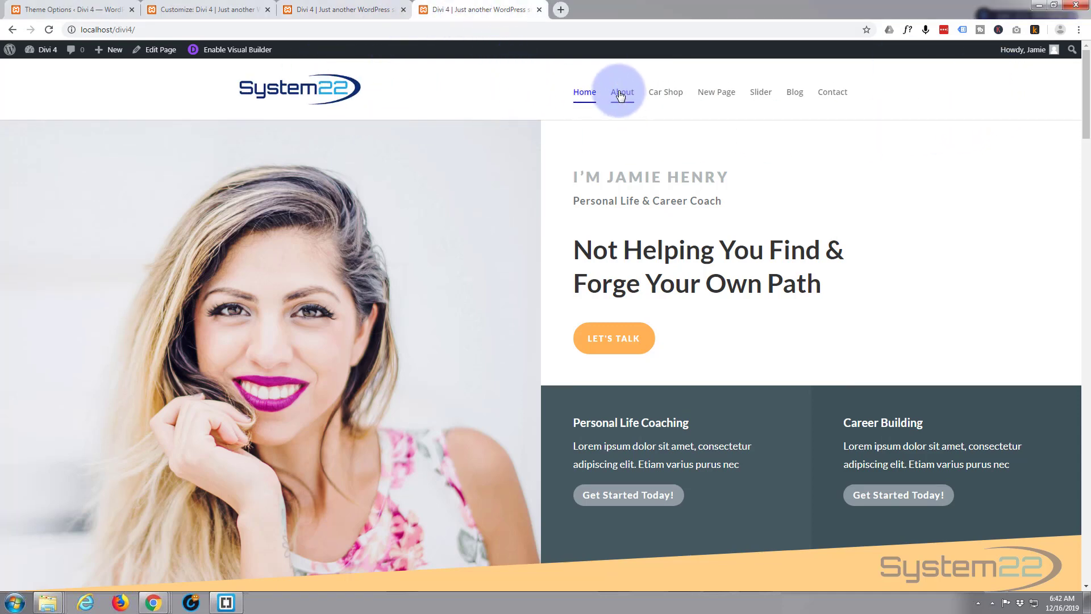
pyautogui.moveTo(709, 96)
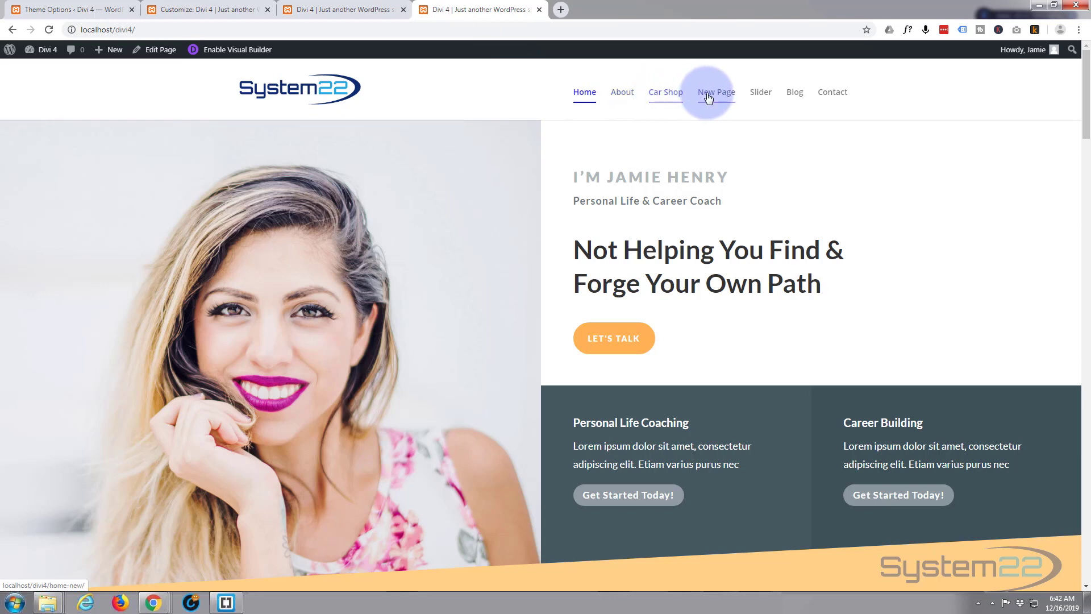
pyautogui.moveTo(769, 94)
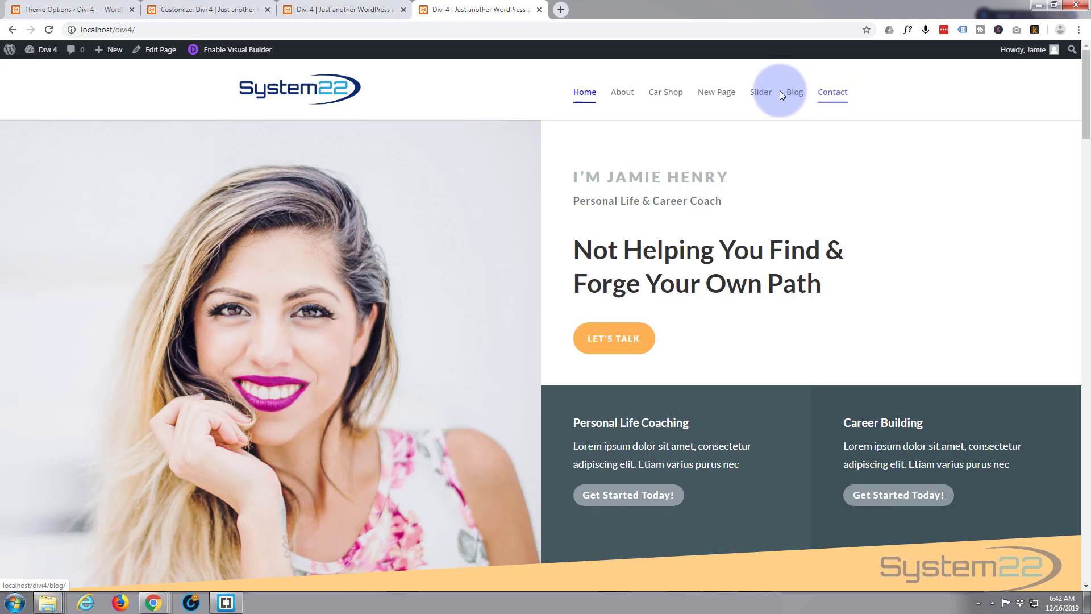
pyautogui.moveTo(573, 105)
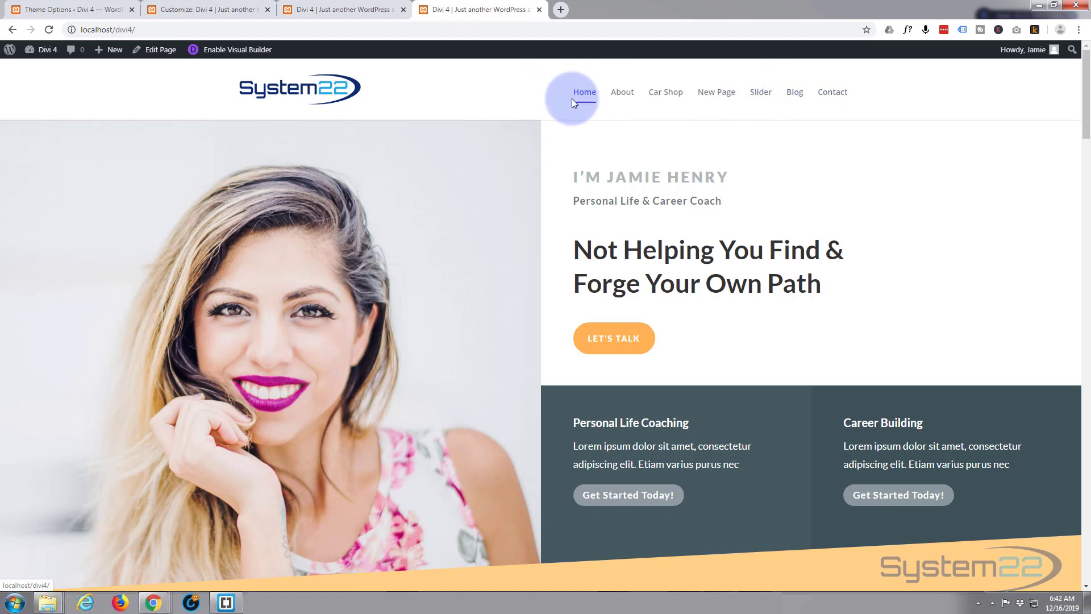
pyautogui.moveTo(626, 105)
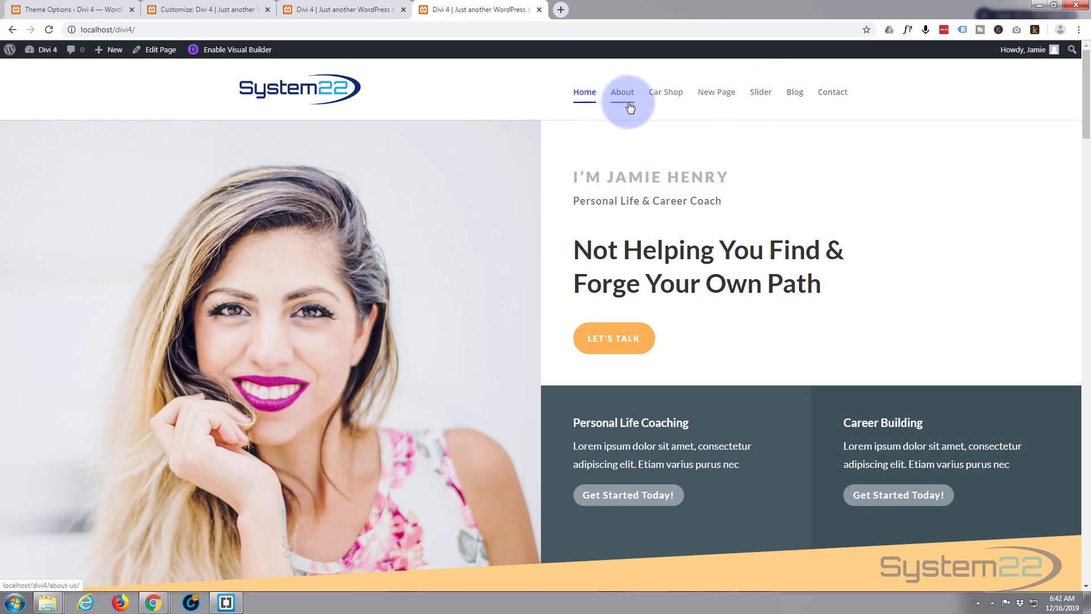
pyautogui.moveTo(671, 98)
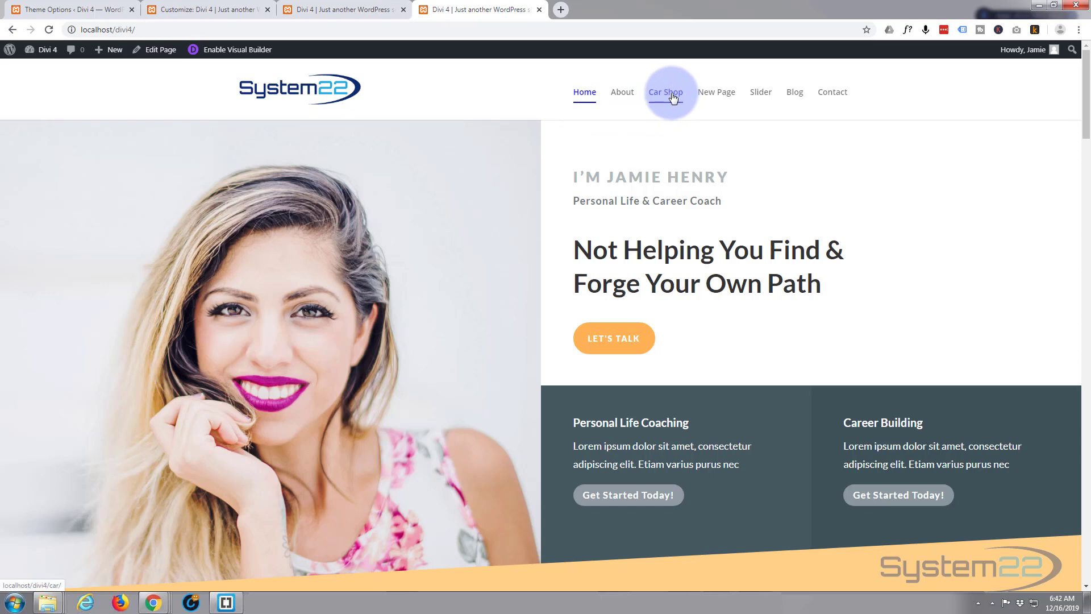
pyautogui.moveTo(800, 96)
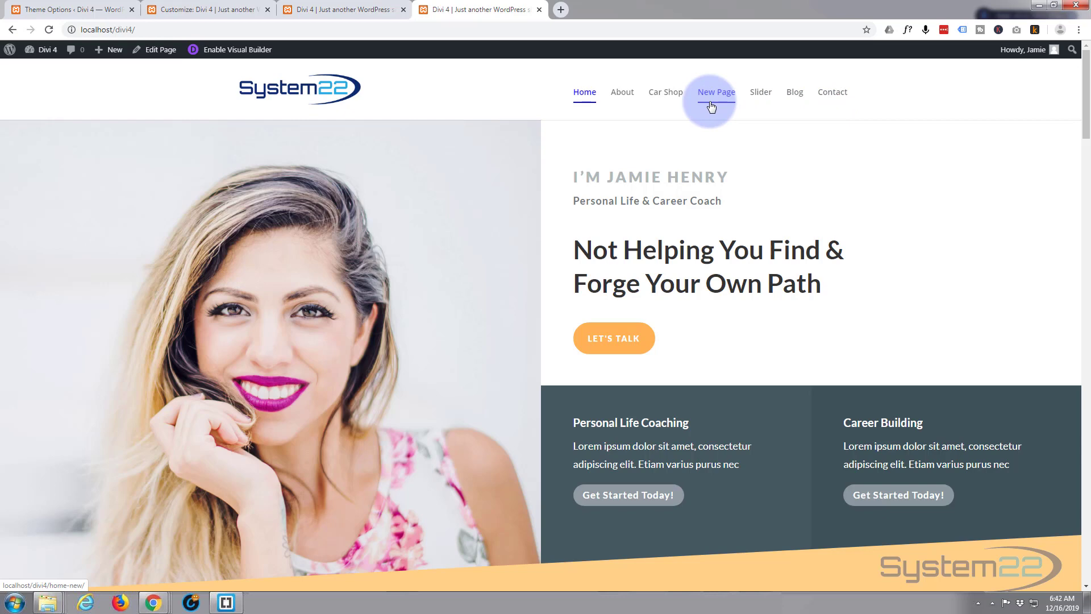
pyautogui.moveTo(701, 105)
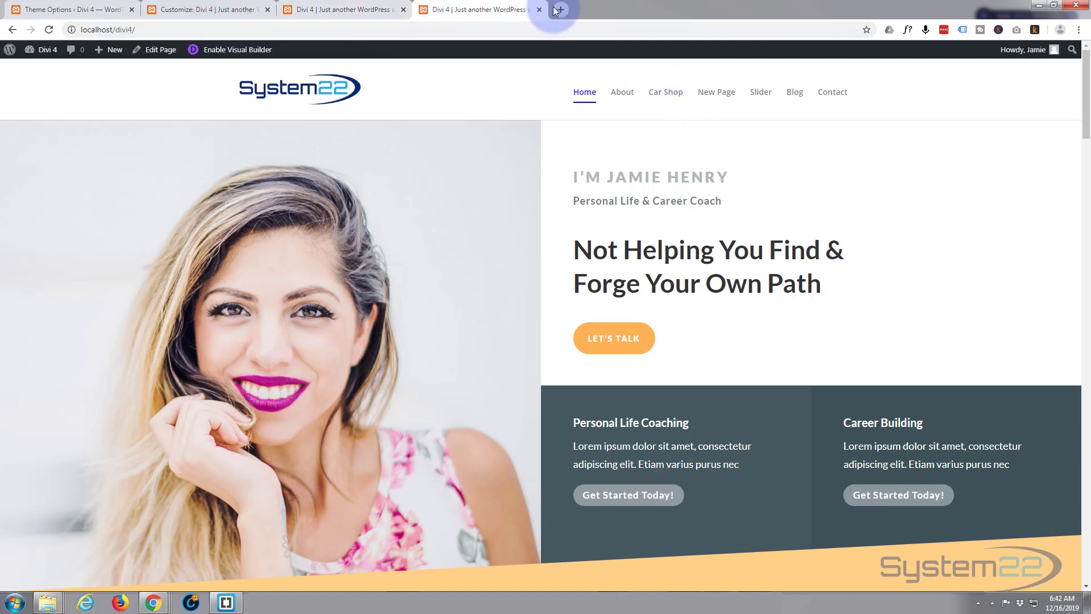
# Close the duplicate homepage tab and scroll Divi Theme Options down to Custom CSS.
pyautogui.click(540, 9)
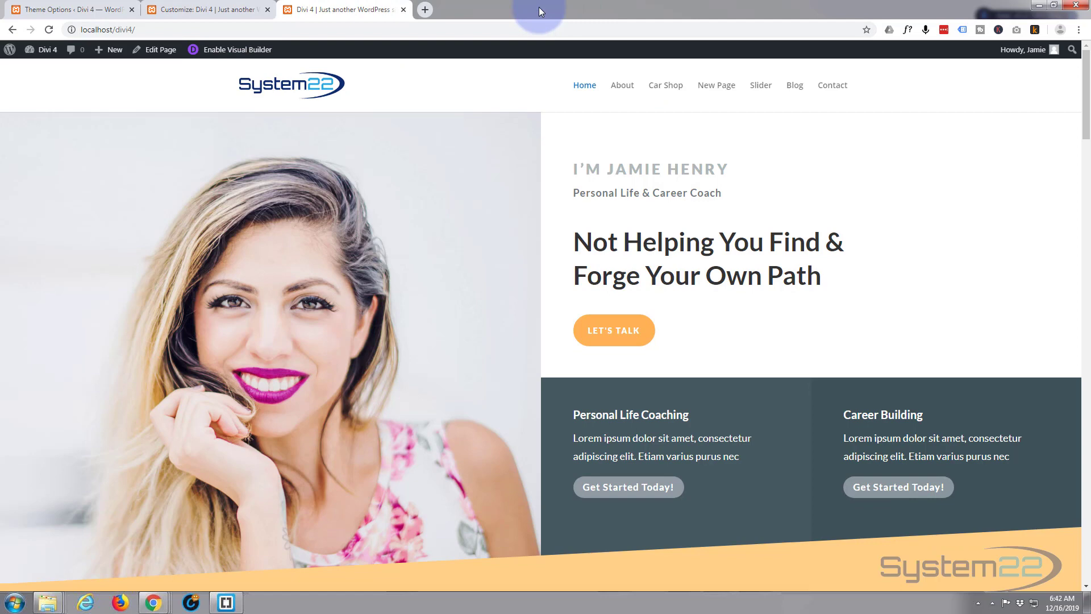
pyautogui.click(68, 10)
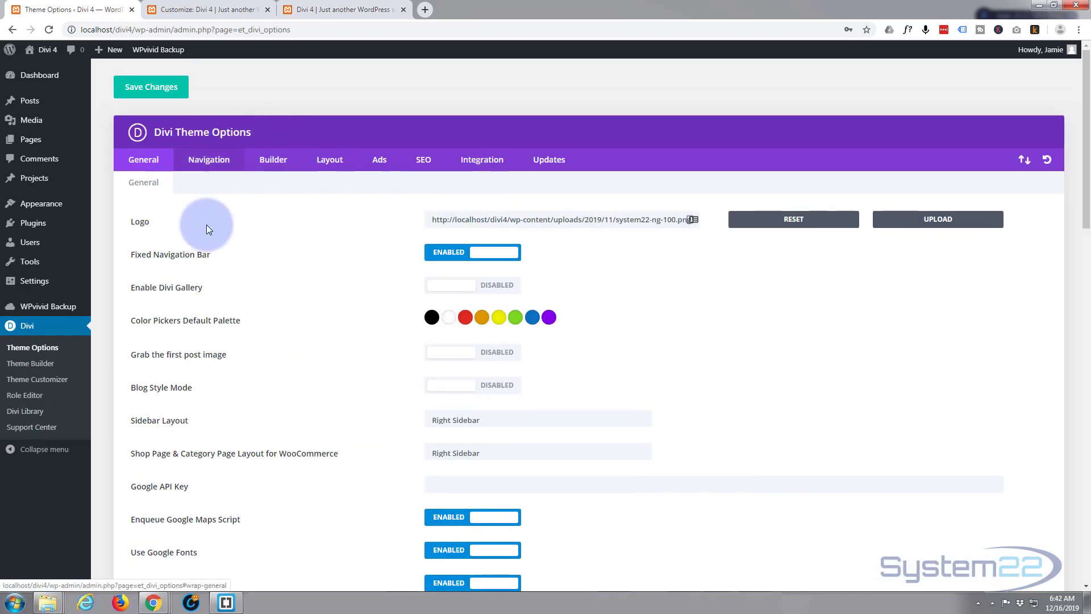
pyautogui.scroll(-3)
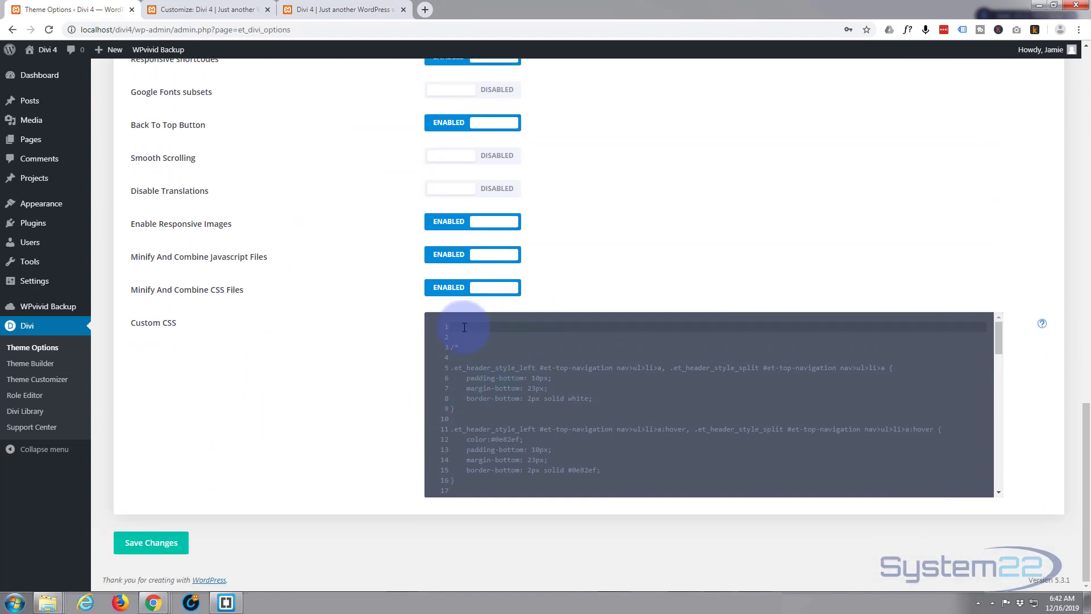
pyautogui.moveTo(479, 333)
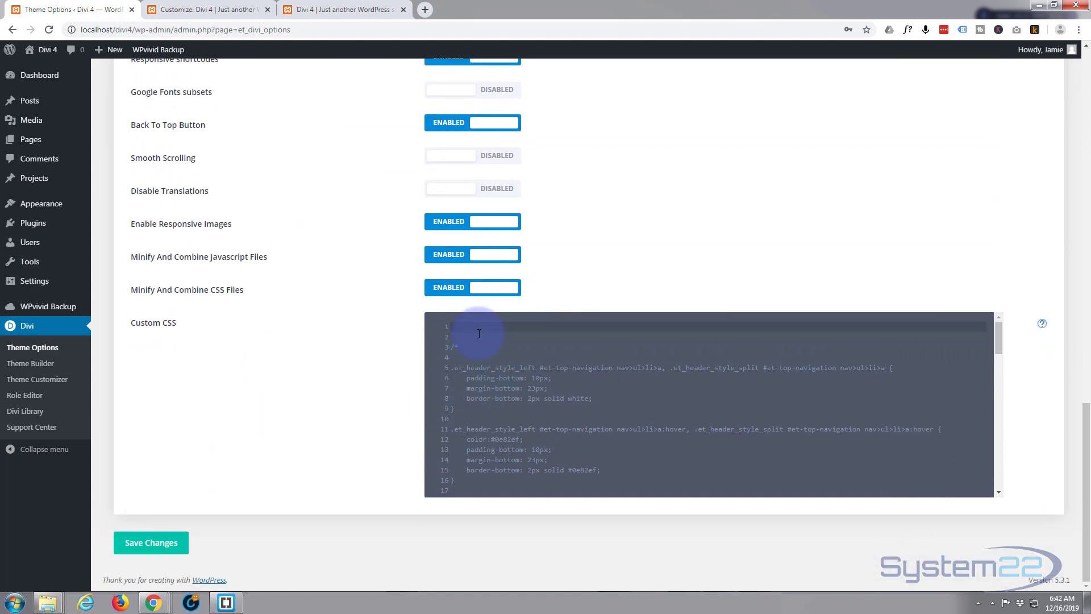
# Review the Theme Customizer sections, then return to the live homepage tab.
pyautogui.click(212, 8)
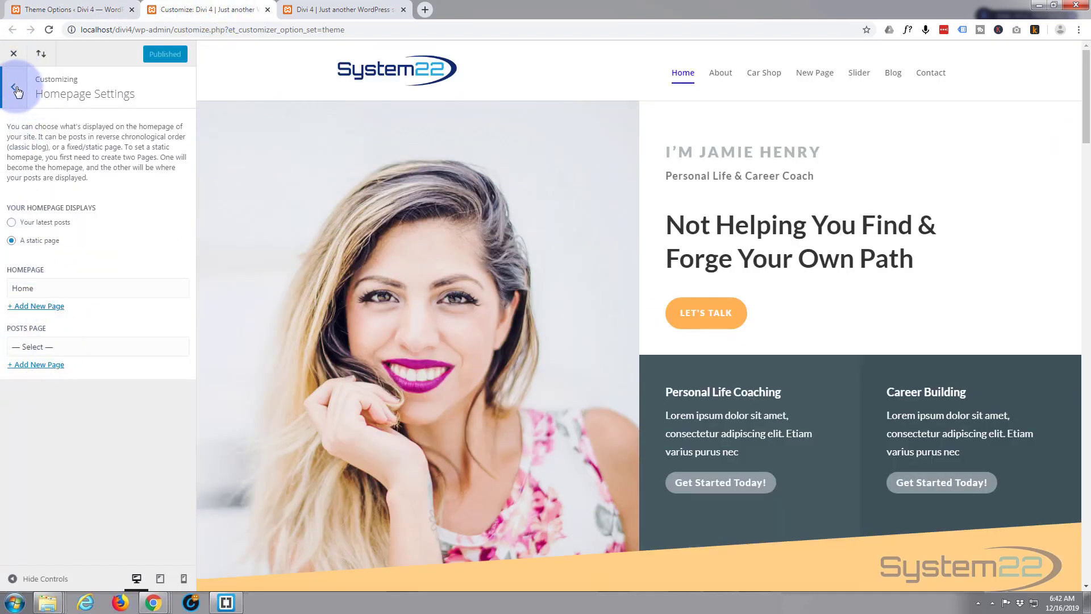
pyautogui.click(19, 90)
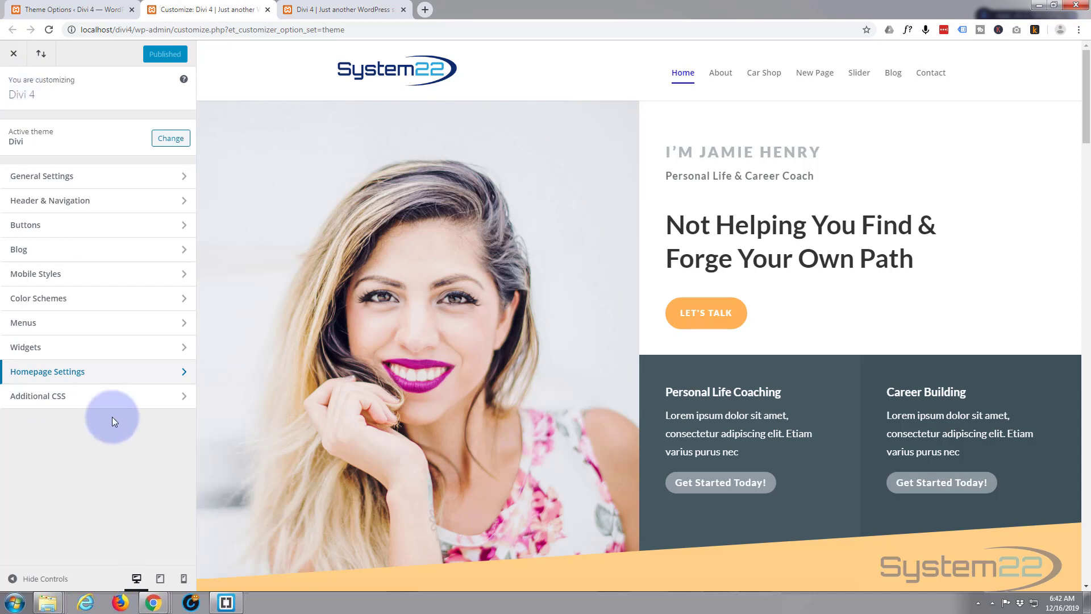
pyautogui.click(38, 396)
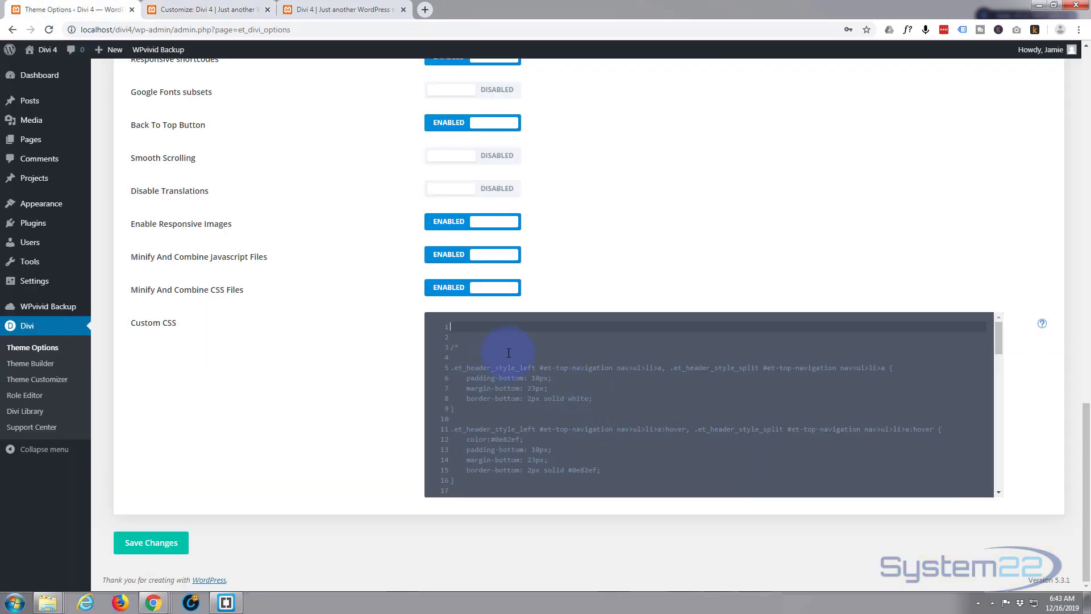
pyautogui.moveTo(263, 53)
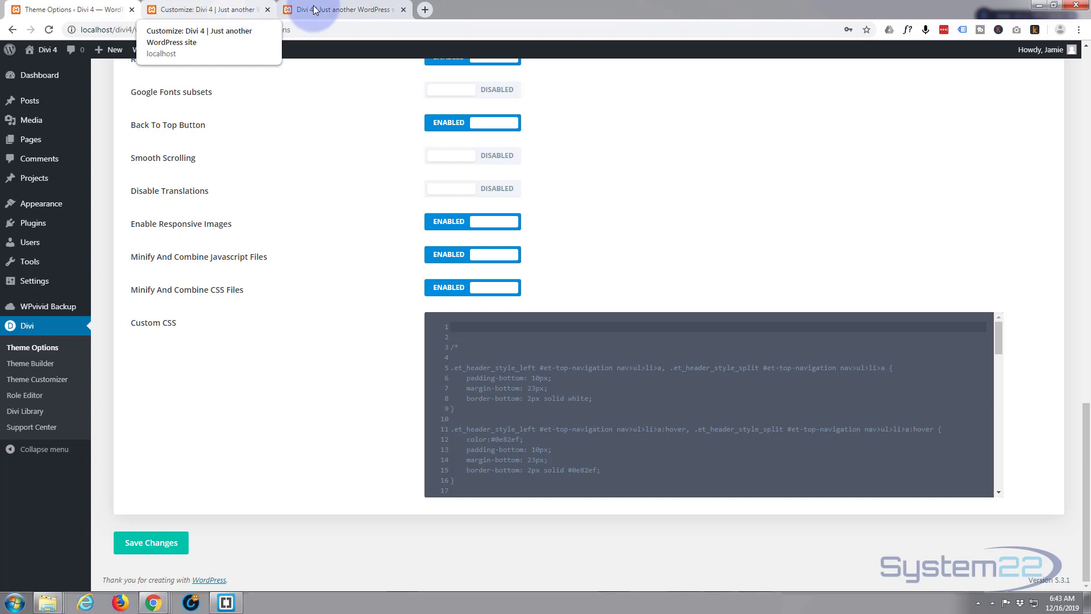
pyautogui.click(347, 10)
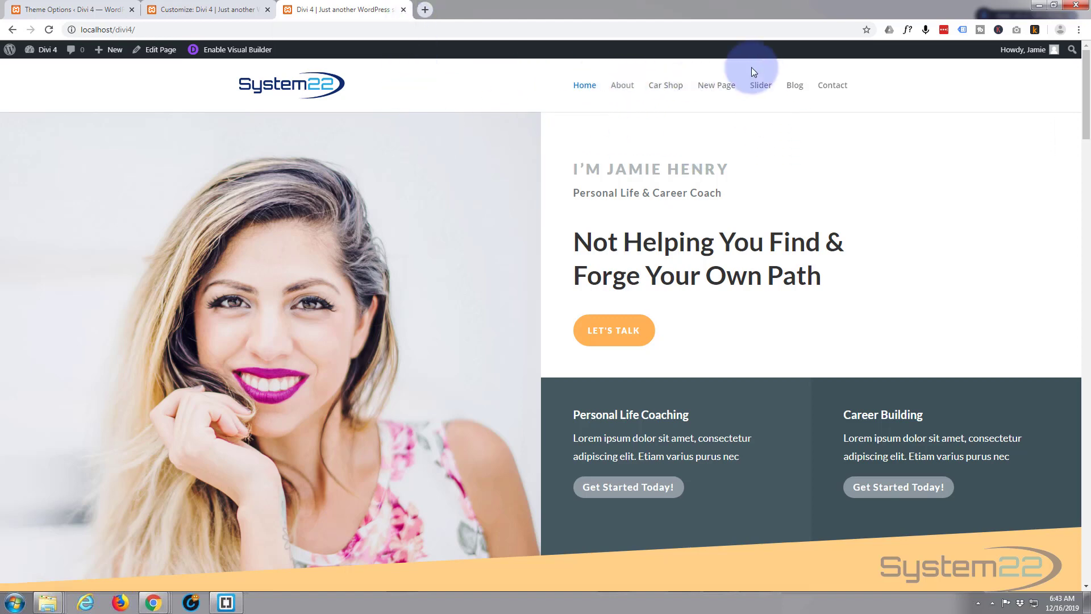
pyautogui.moveTo(657, 169)
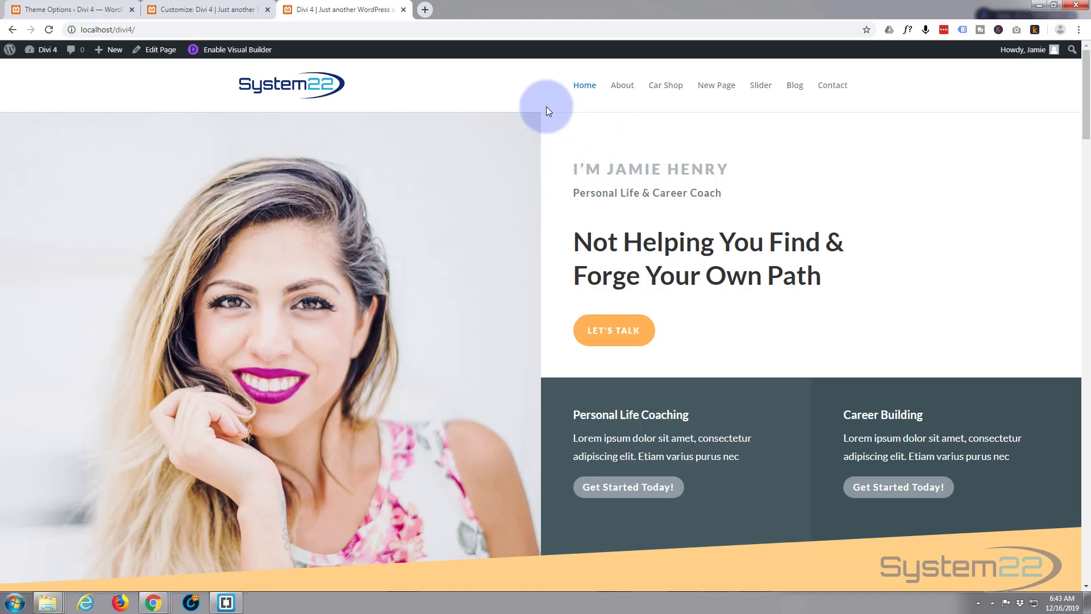
# Open Chrome DevTools on the Home menu link with F12.
pyautogui.rightClick(583, 85)
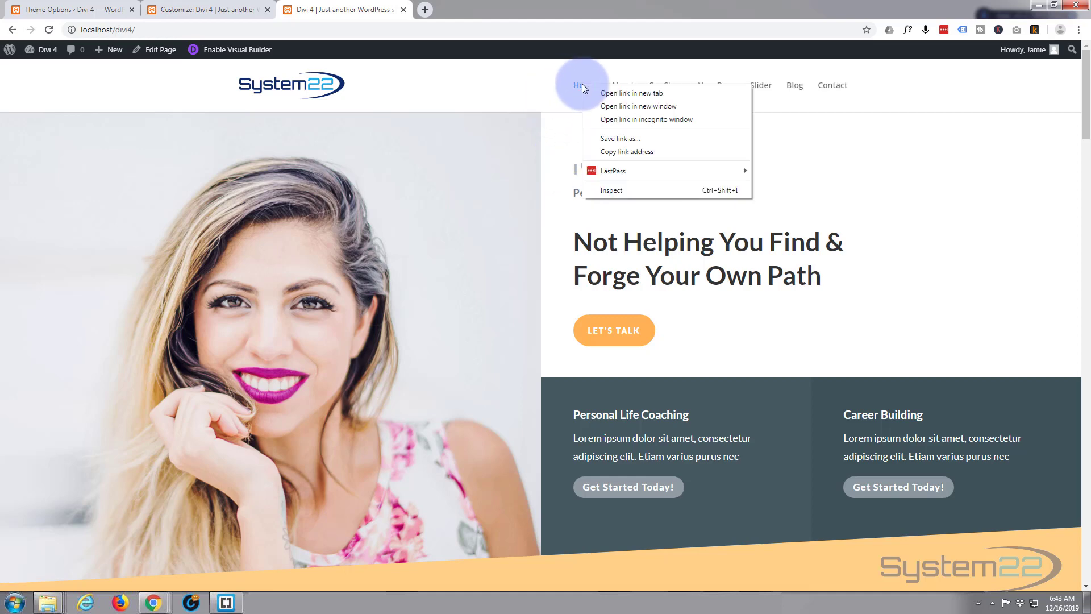
pyautogui.click(619, 195)
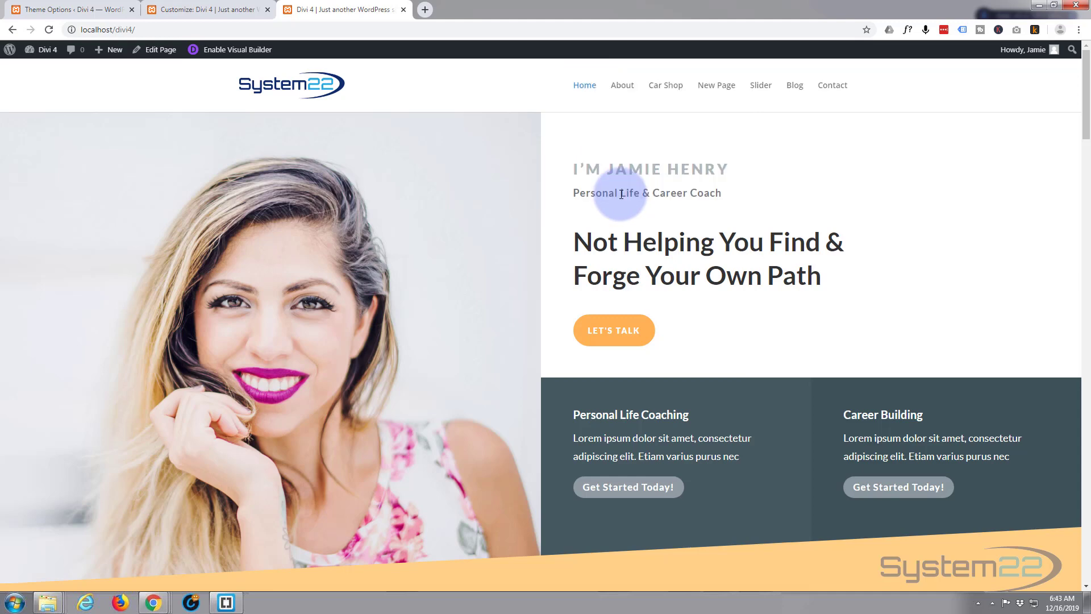
pyautogui.press('F12')
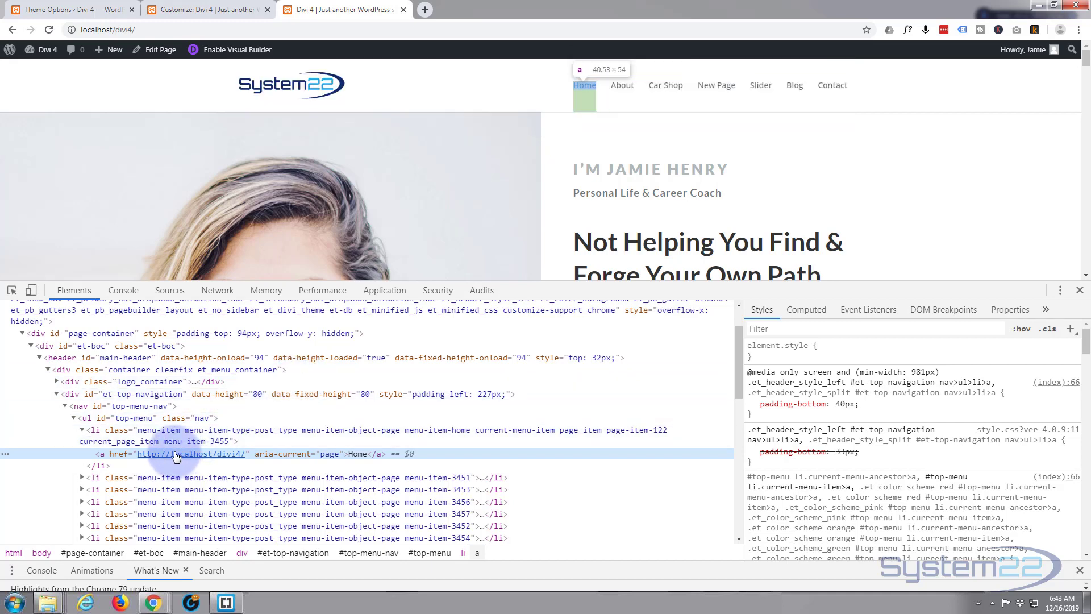
# Add border-bottom: 2px solid blue to the #top-menu a rule in Styles.
pyautogui.click(751, 451)
pyautogui.write('border')
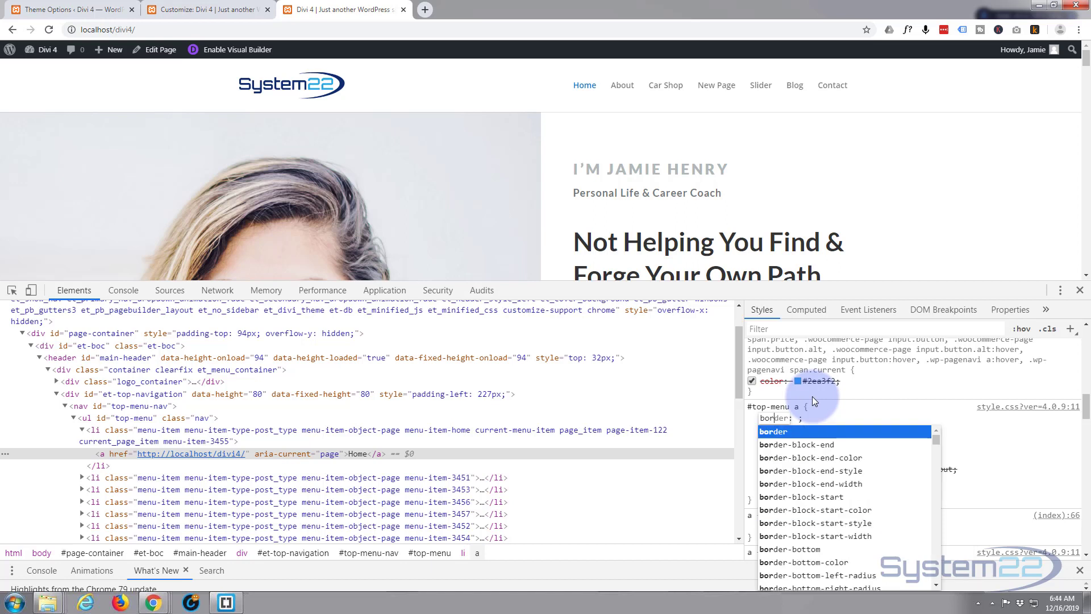
pyautogui.write('bottom')
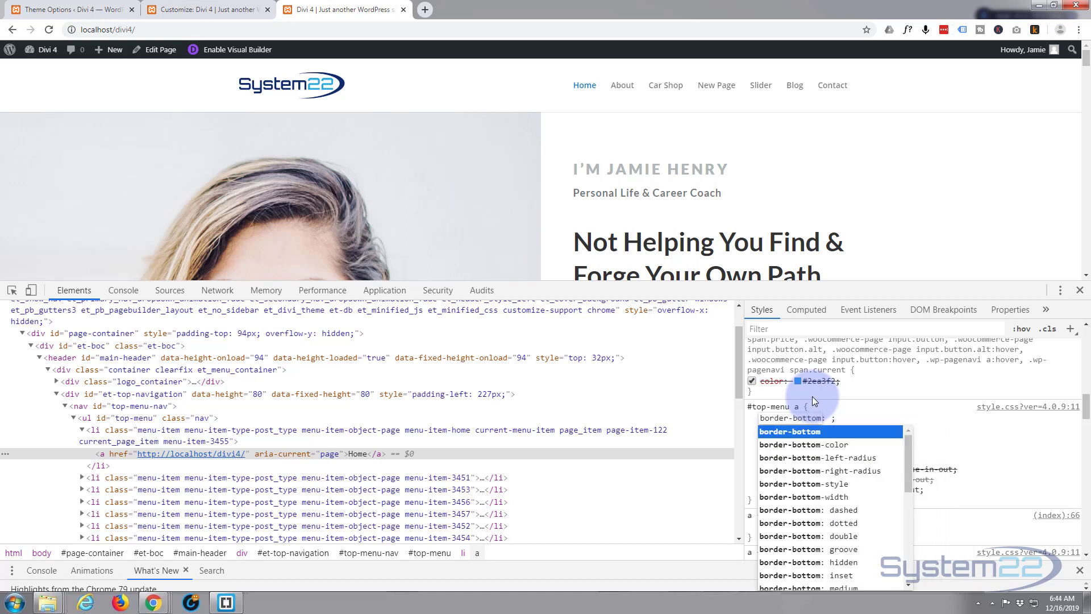
pyautogui.write('2px')
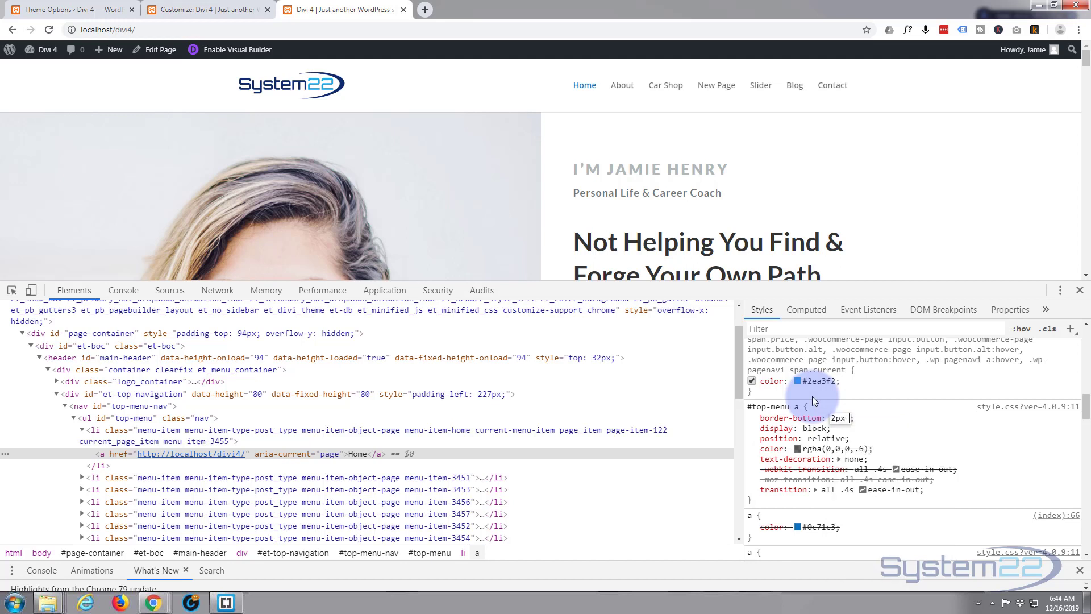
pyautogui.write('solid blue')
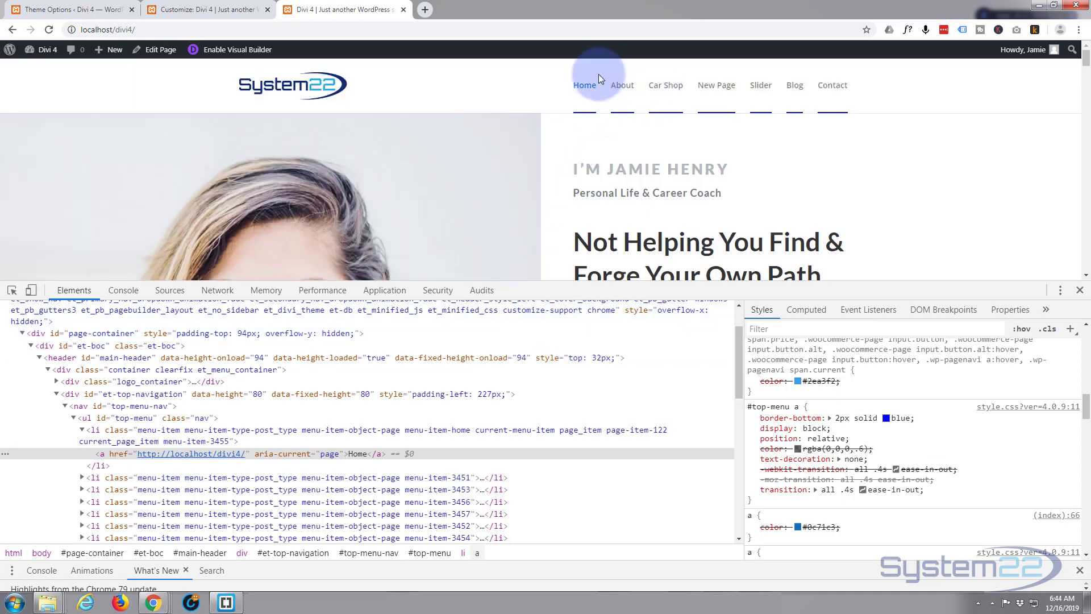
pyautogui.moveTo(637, 114)
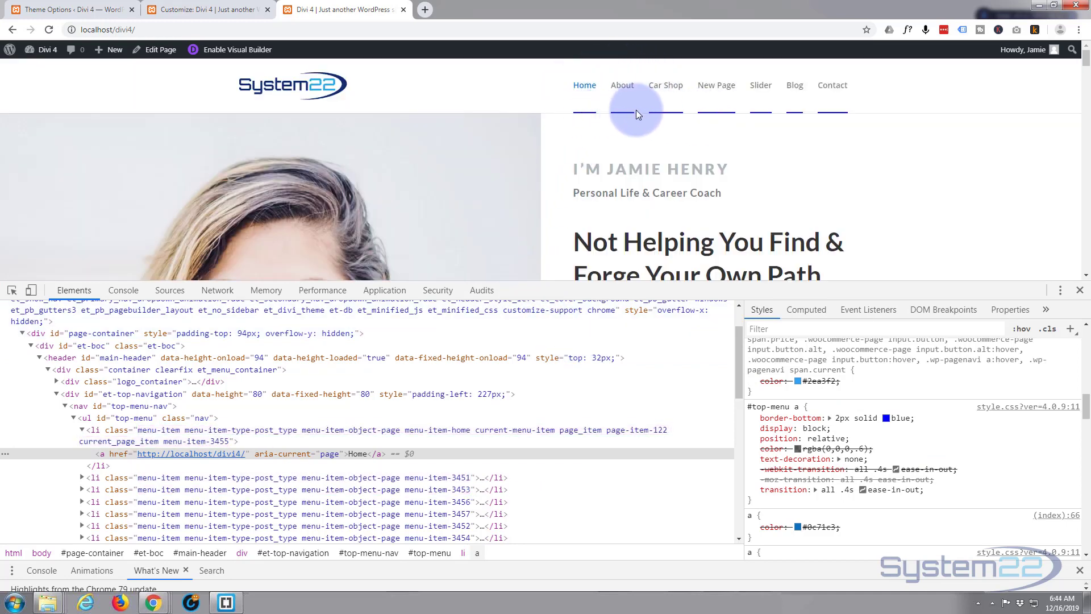
pyautogui.moveTo(474, 171)
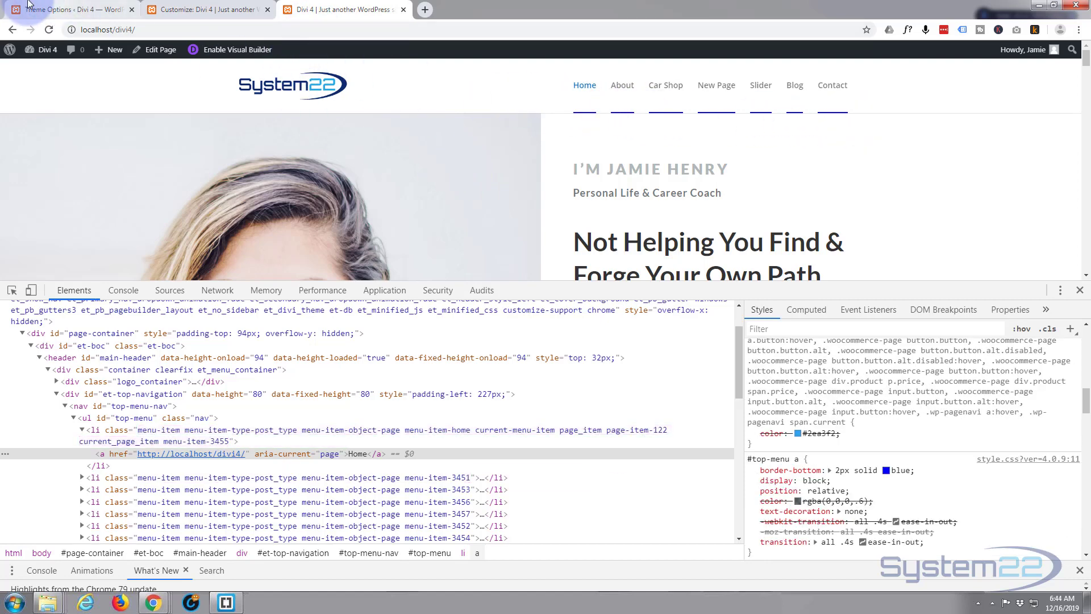
# Place the cursor in the Custom CSS editor on the Divi Theme Options tab.
pyautogui.click(68, 9)
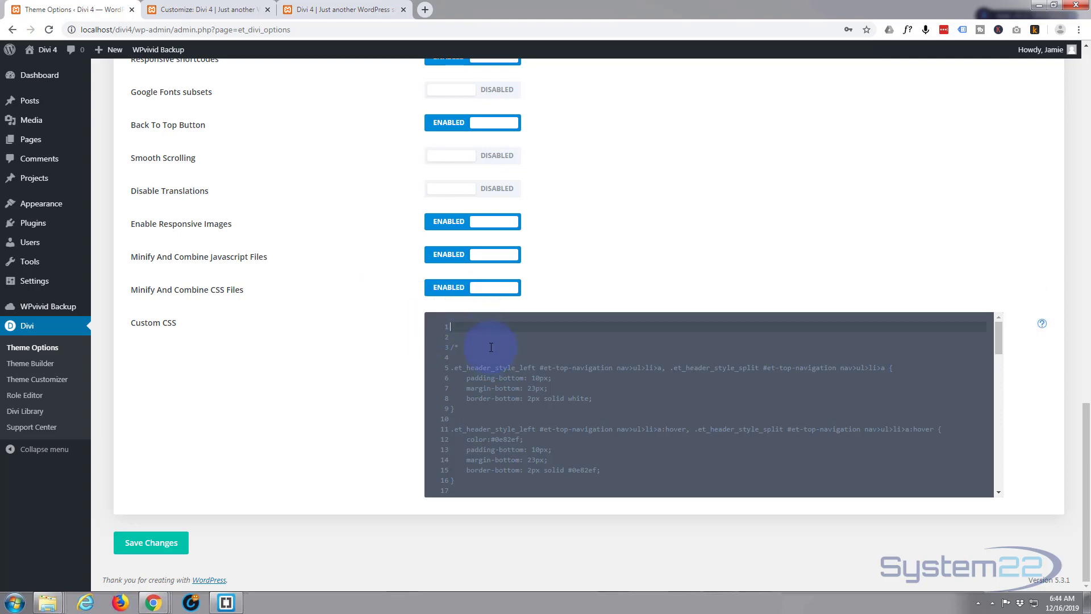
pyautogui.click(335, 10)
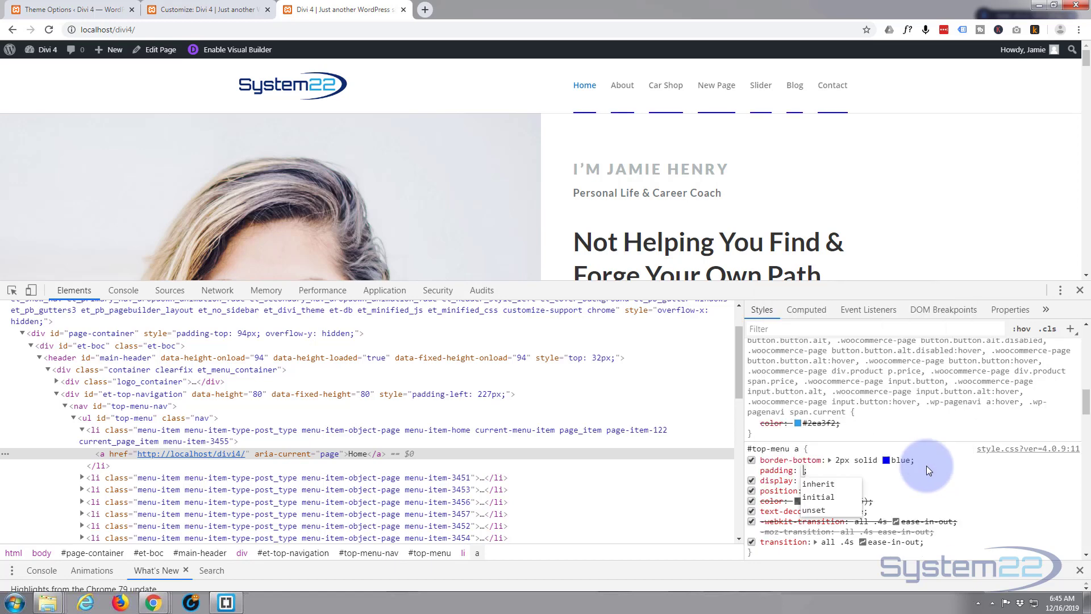
# Set the #top-menu a padding to 10px 0 !important in DevTools.
pyautogui.write('10px')
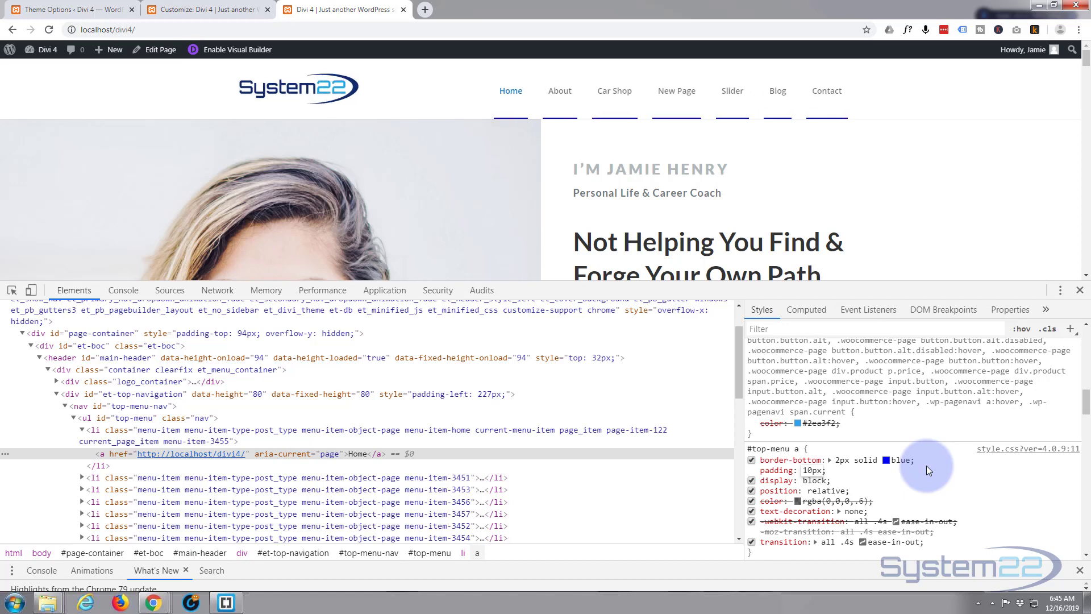
pyautogui.click(811, 470)
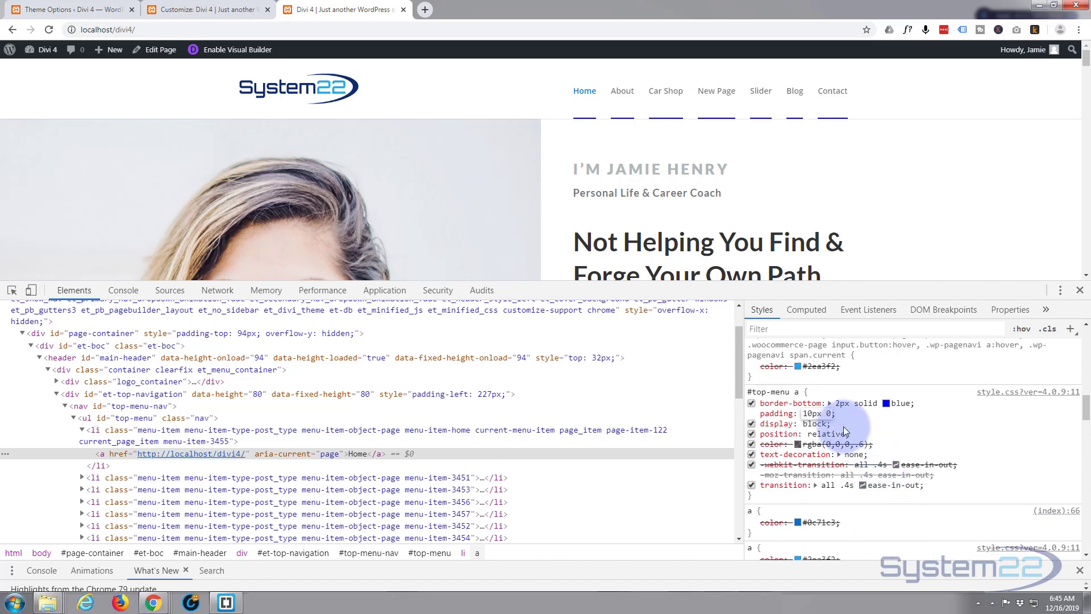
pyautogui.moveTo(870, 424)
pyautogui.write(' !important')
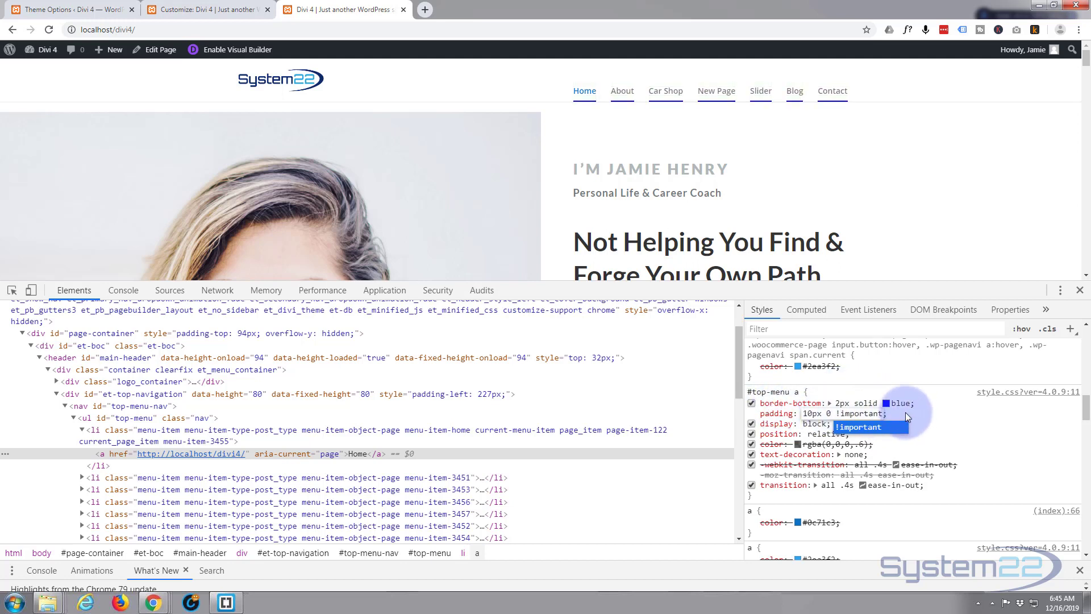
pyautogui.moveTo(717, 91)
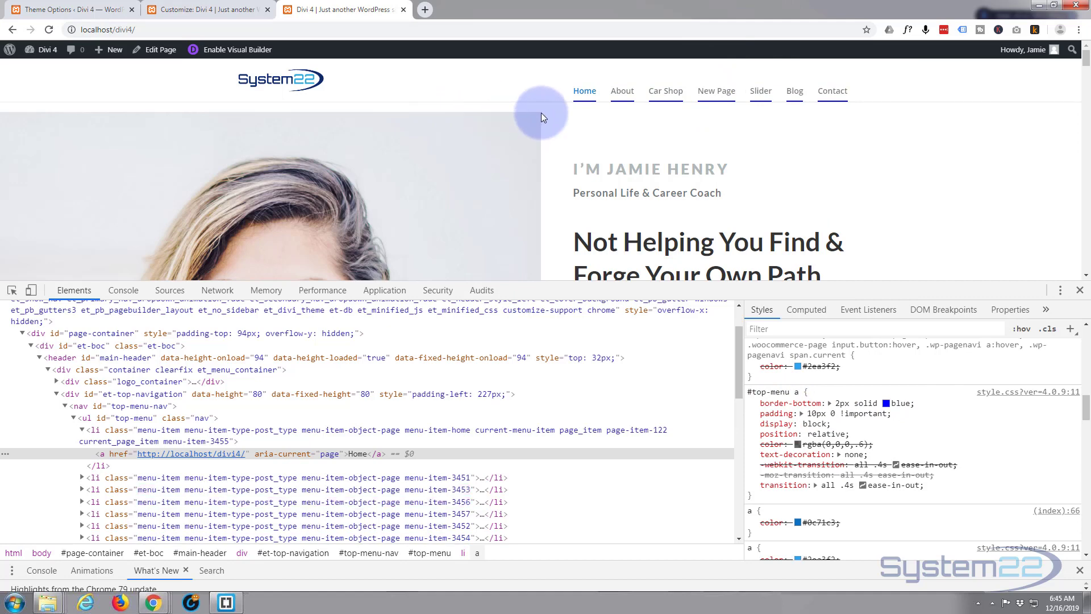
pyautogui.moveTo(659, 175)
pyautogui.write('margin-bottom: ;')
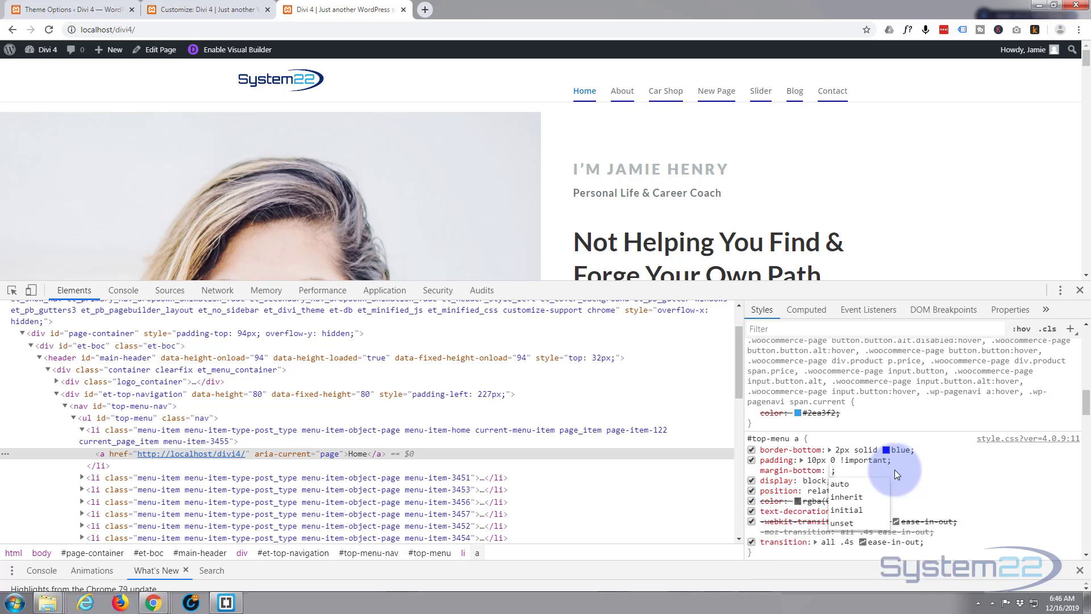
# Add margin-bottom: 20px and color: blue !important to the #top-menu a rule.
pyautogui.write('20px')
pyautogui.write('blue ')
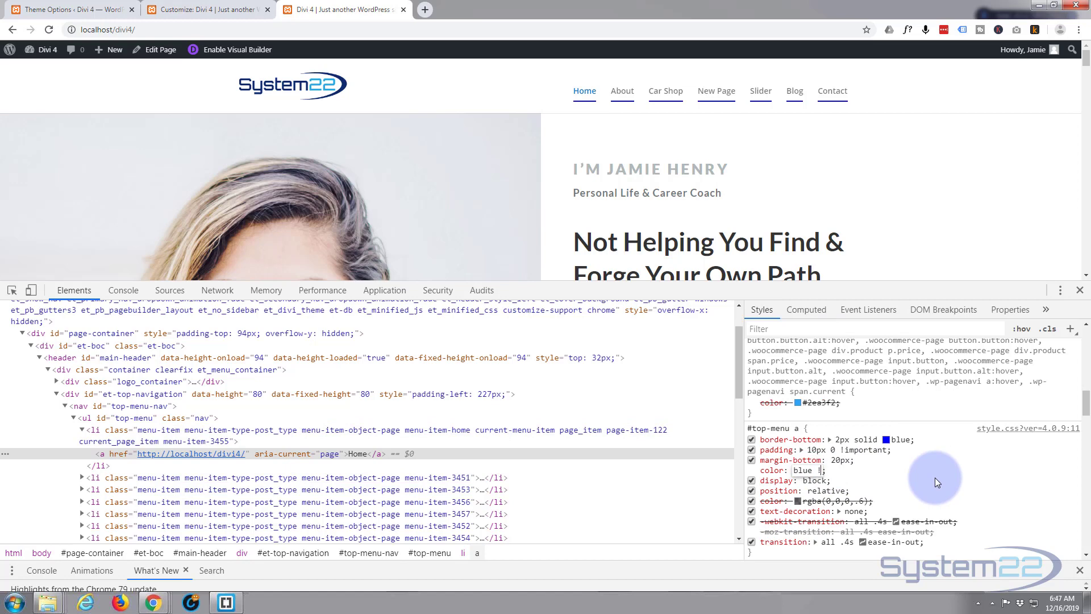
pyautogui.write('!important')
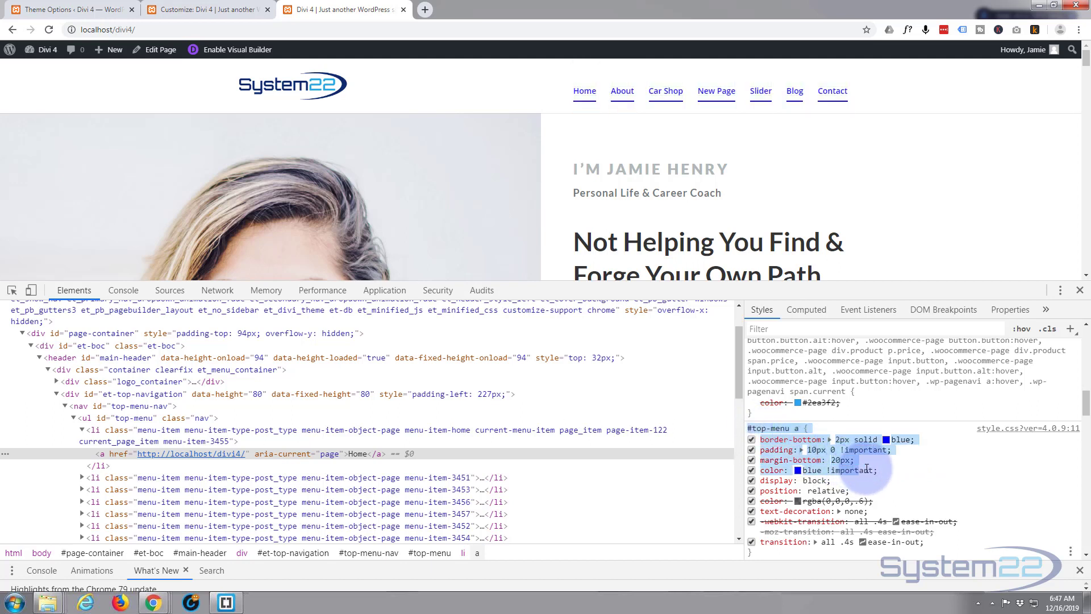
pyautogui.moveTo(885, 472)
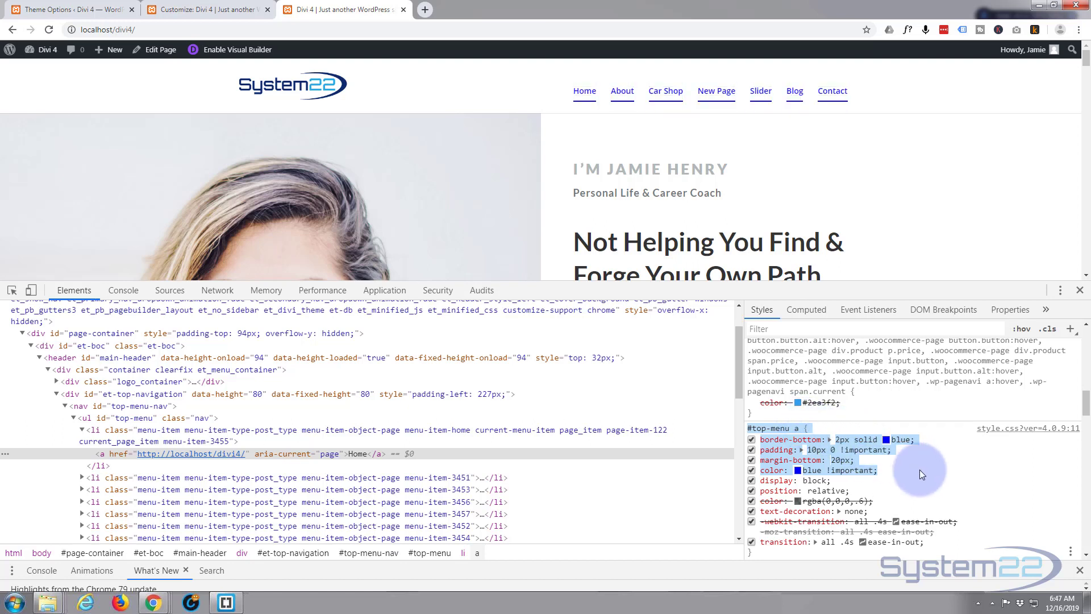
pyautogui.moveTo(917, 473)
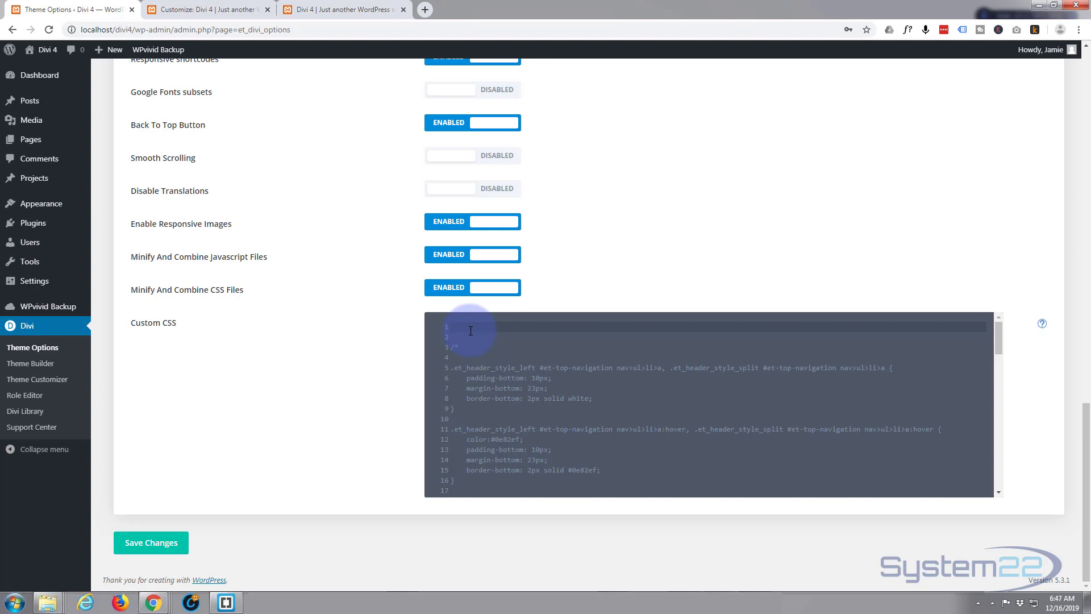
# Type a /* Menu Underline */ comment and open a #top-menu a { rule in Custom CSS.
pyautogui.write('/')
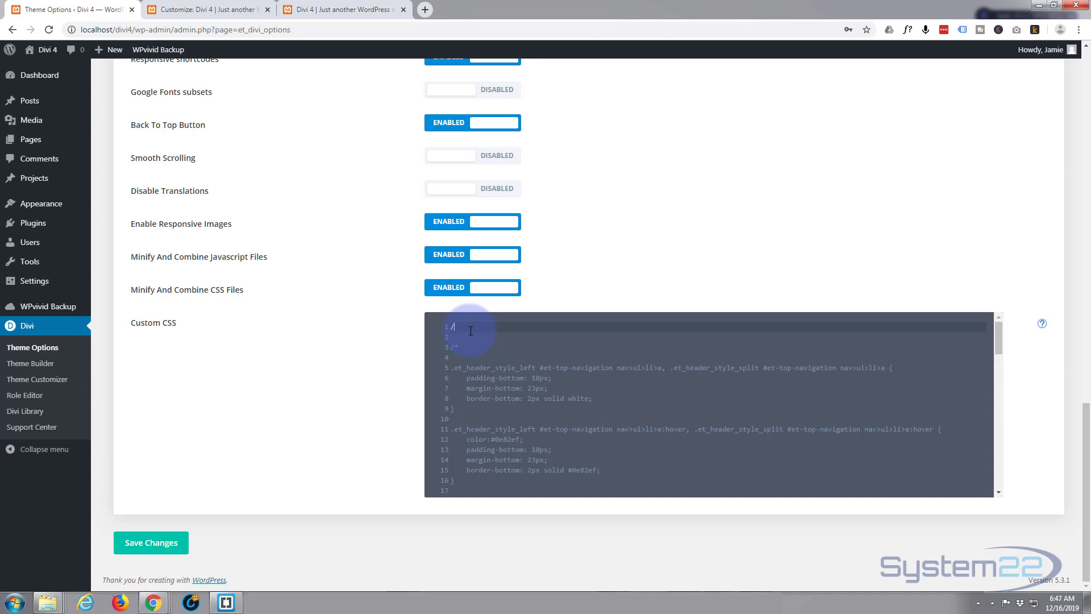
pyautogui.write('**/')
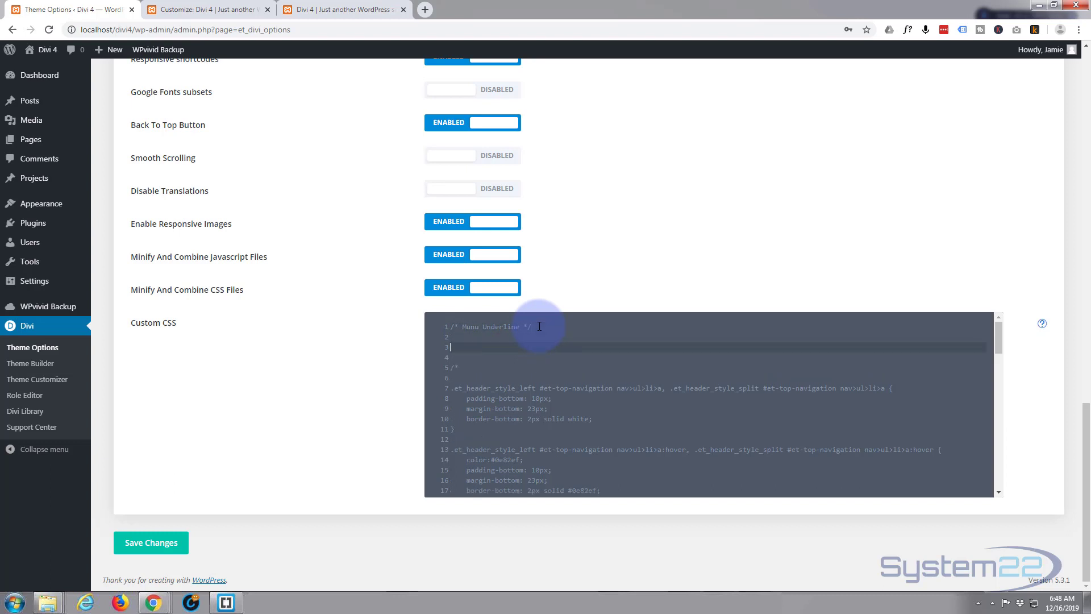
pyautogui.write('#top-menu a {')
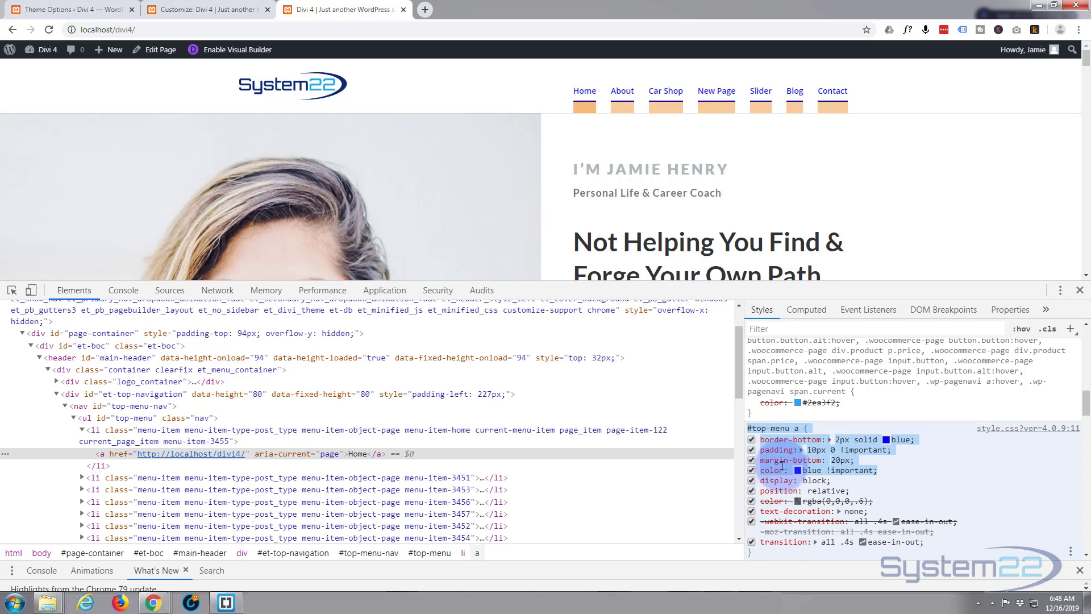
pyautogui.moveTo(689, 95)
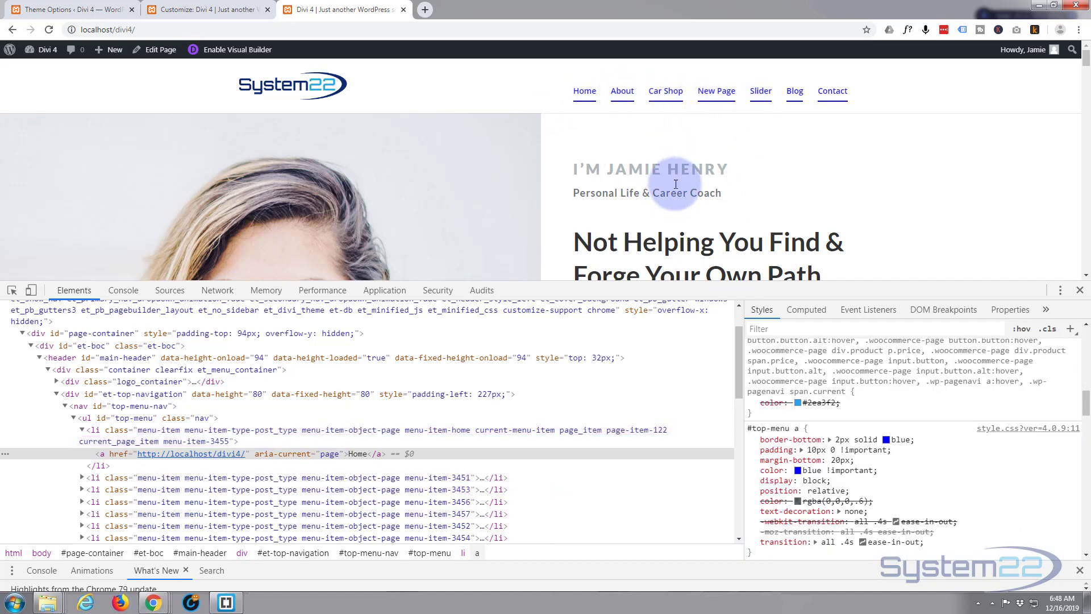
# Finish the #top-menu a rule in Custom CSS and place a duplicate copy below it.
pyautogui.click(68, 10)
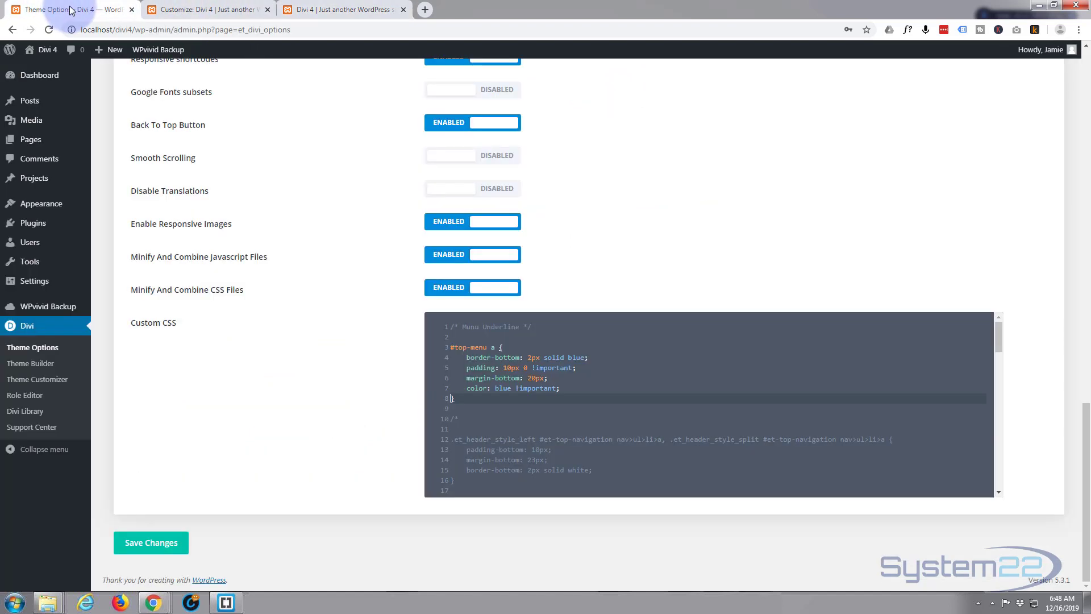
pyautogui.click(461, 398)
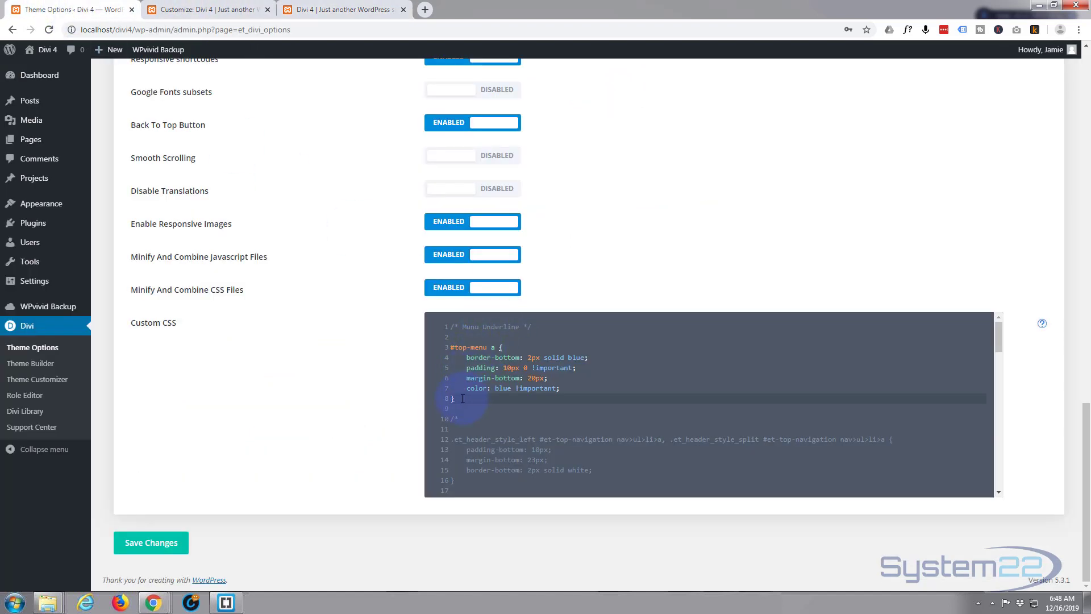
pyautogui.press('Enter')
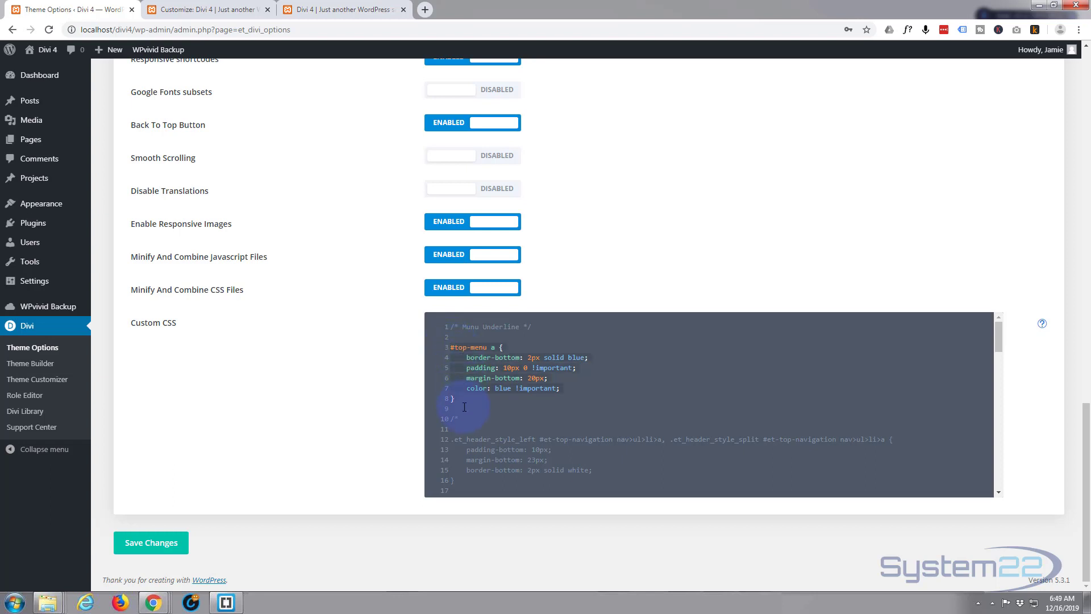
pyautogui.moveTo(535, 407)
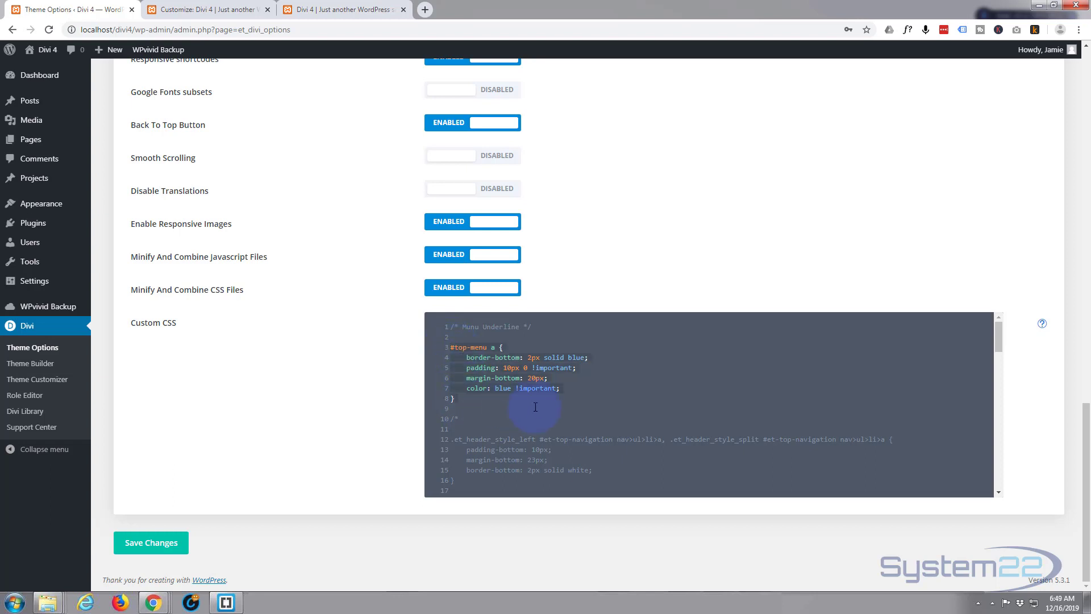
pyautogui.click(467, 408)
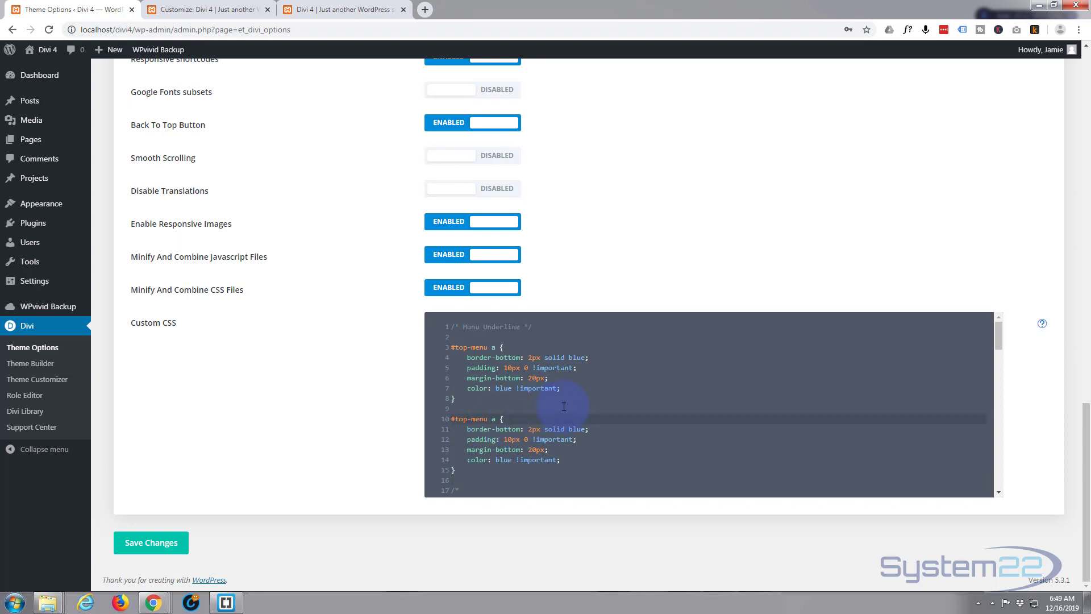
# Retarget the second rule to #top-menu a:hover and make the first rule's underline white.
pyautogui.write(':')
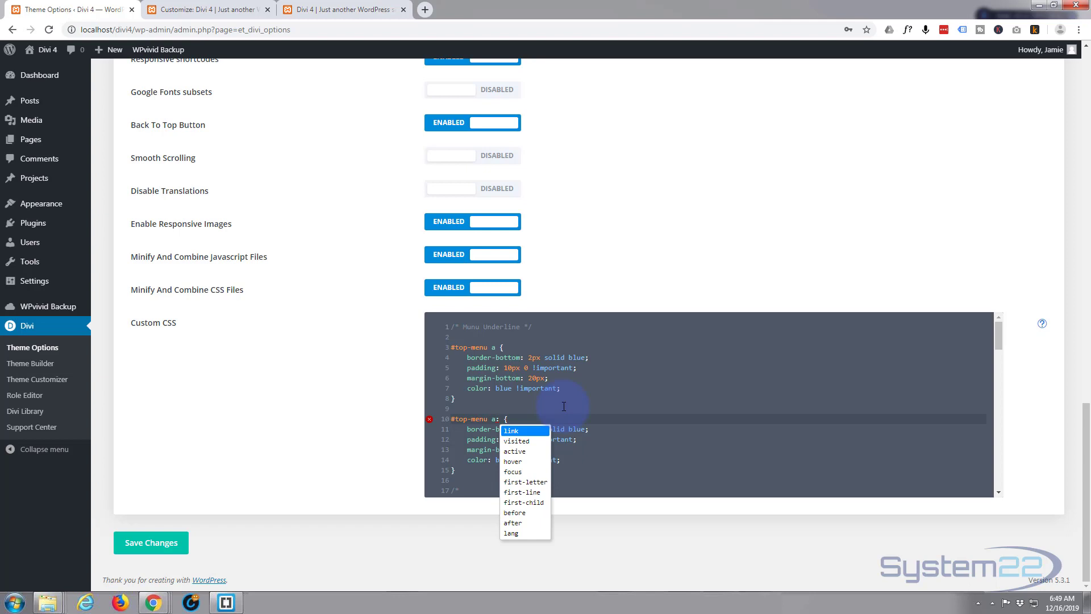
pyautogui.click(512, 461)
pyautogui.write('whit')
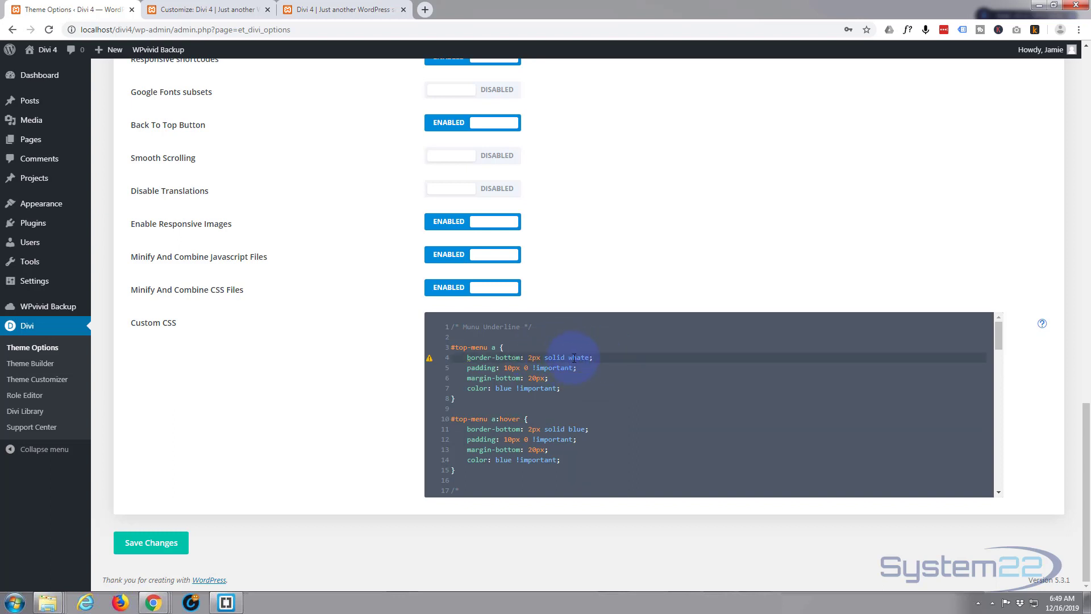
pyautogui.click(587, 362)
pyautogui.write('i')
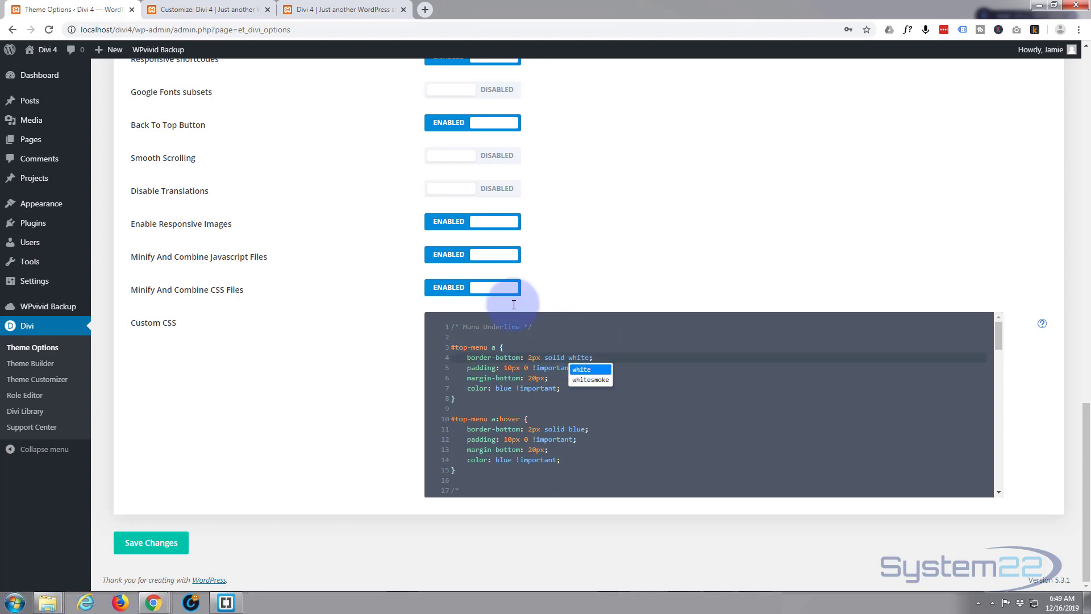
pyautogui.click(591, 357)
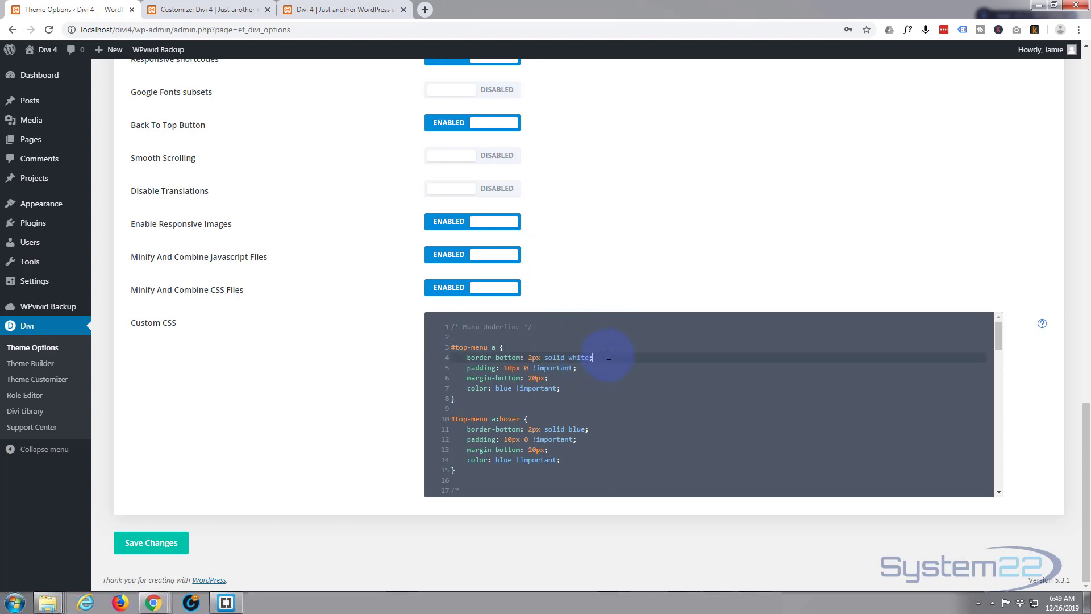
pyautogui.moveTo(650, 124)
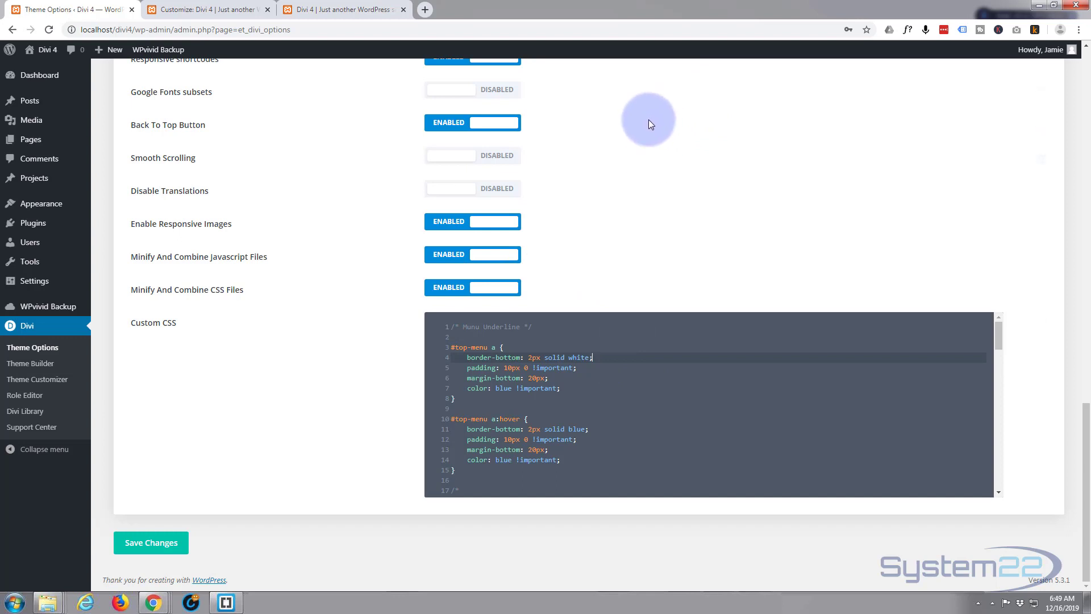
pyautogui.moveTo(641, 141)
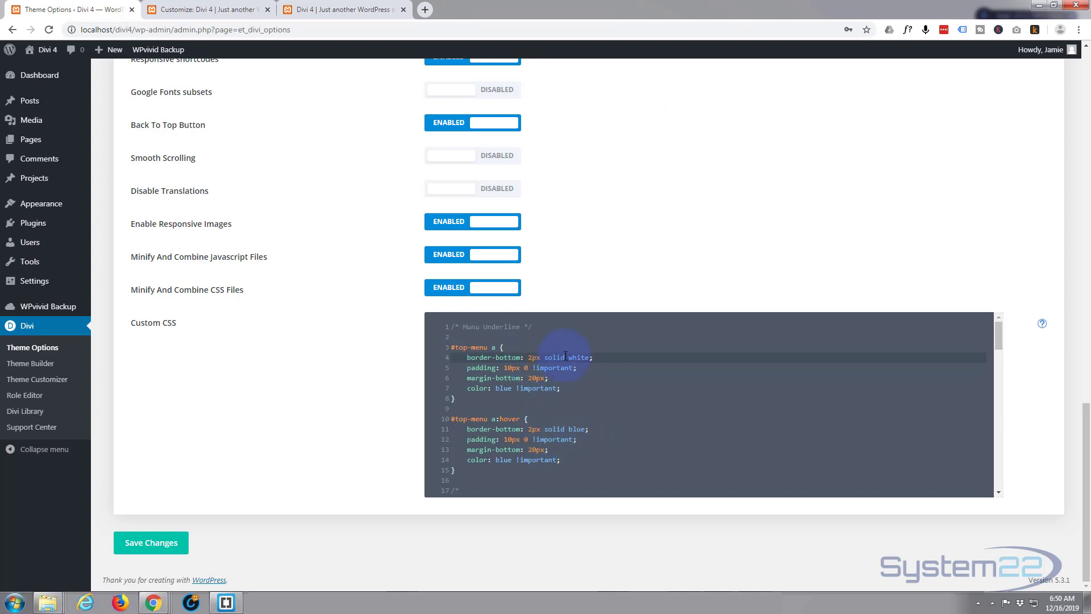
pyautogui.moveTo(591, 372)
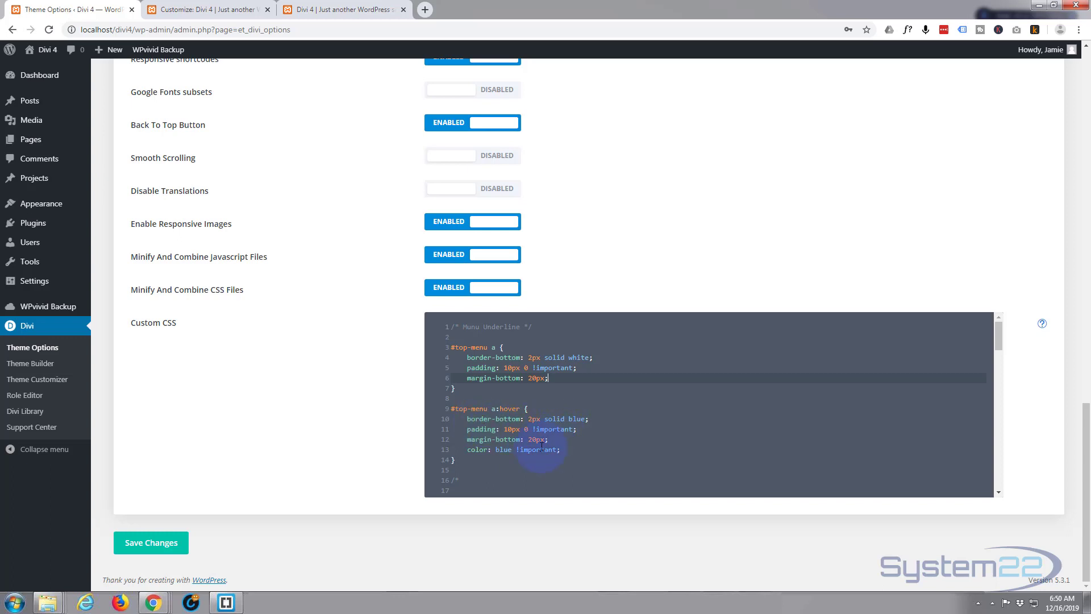
pyautogui.moveTo(434, 483)
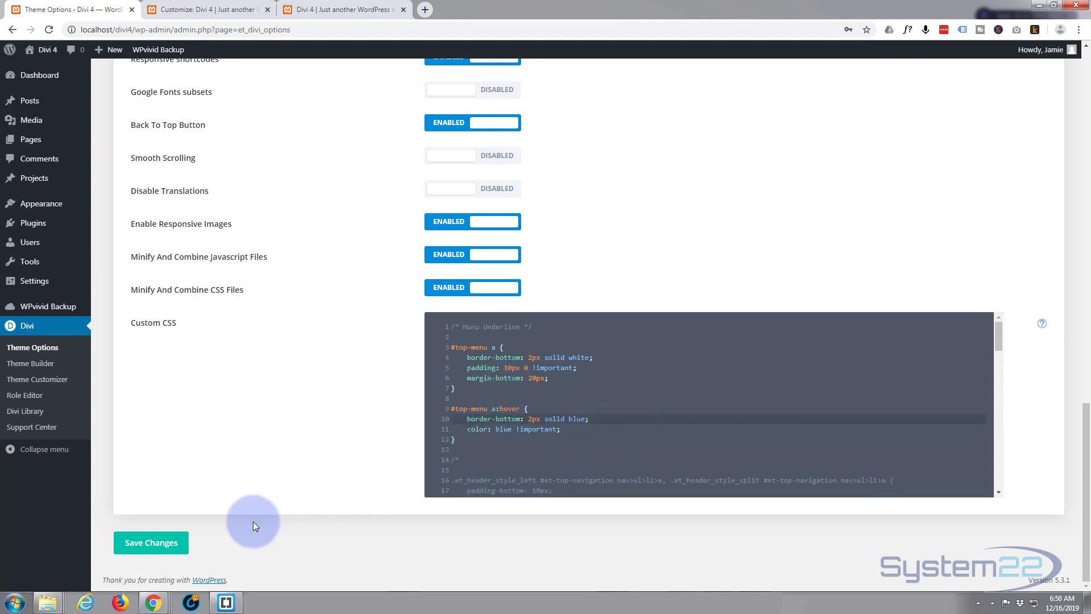
# Save the Divi custom CSS and reload the live site.
pyautogui.click(151, 542)
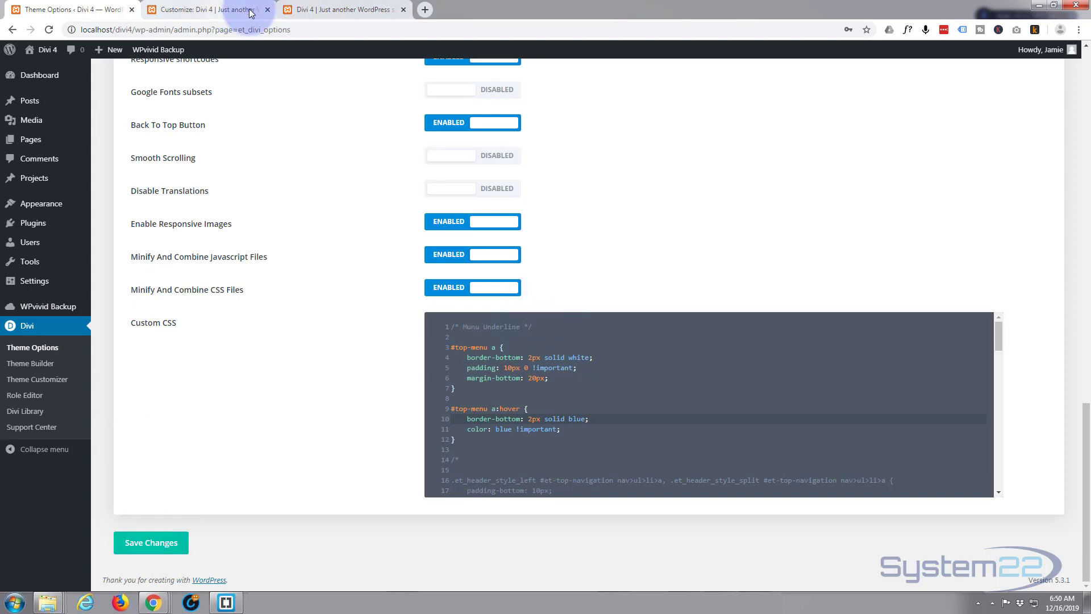
pyautogui.click(347, 10)
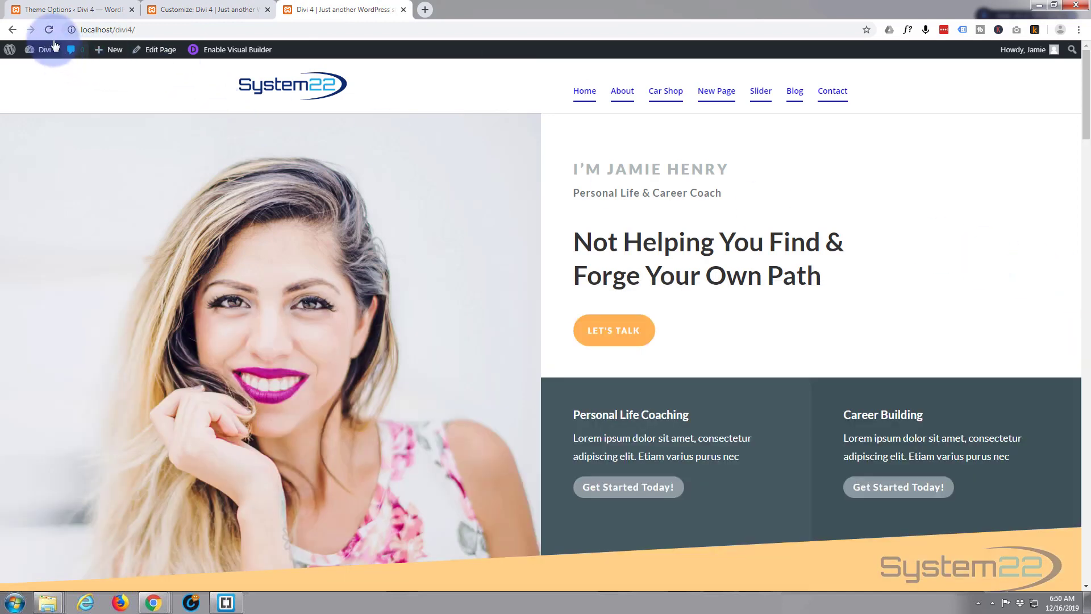
pyautogui.click(49, 29)
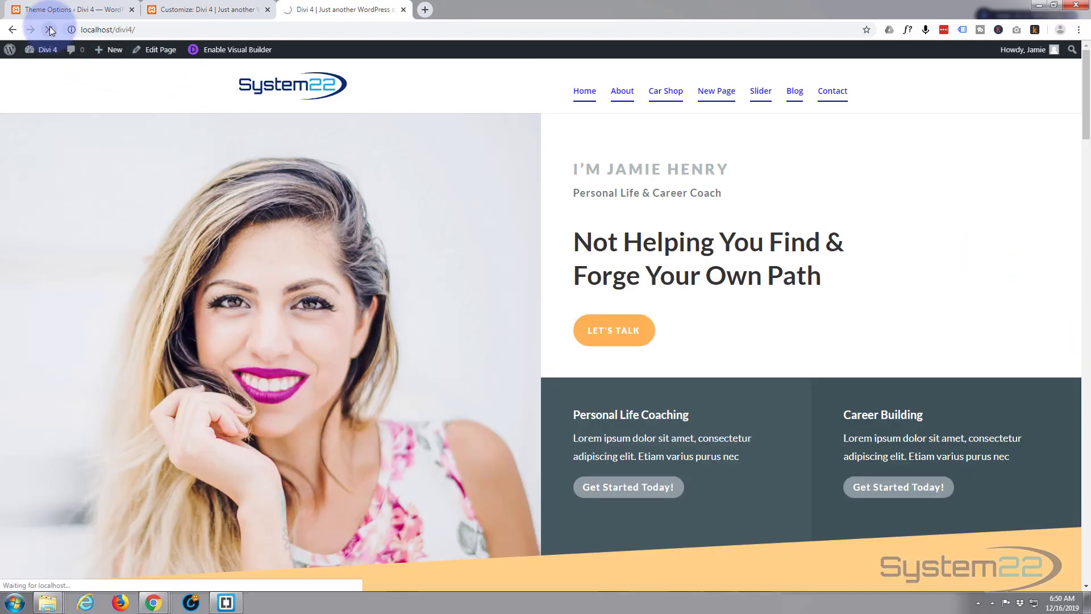
pyautogui.click(47, 30)
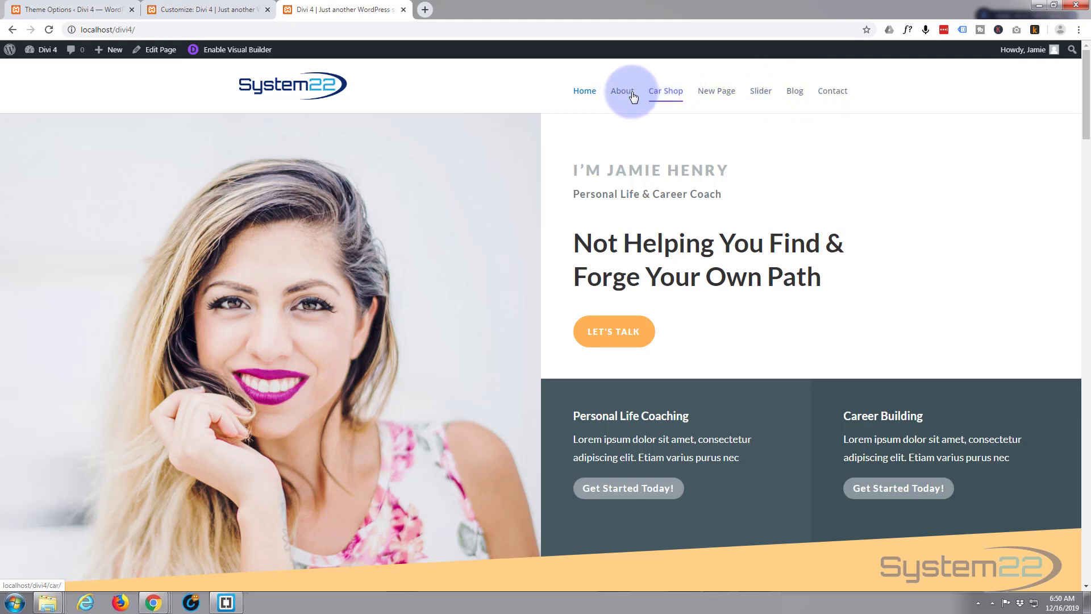
pyautogui.moveTo(665, 91)
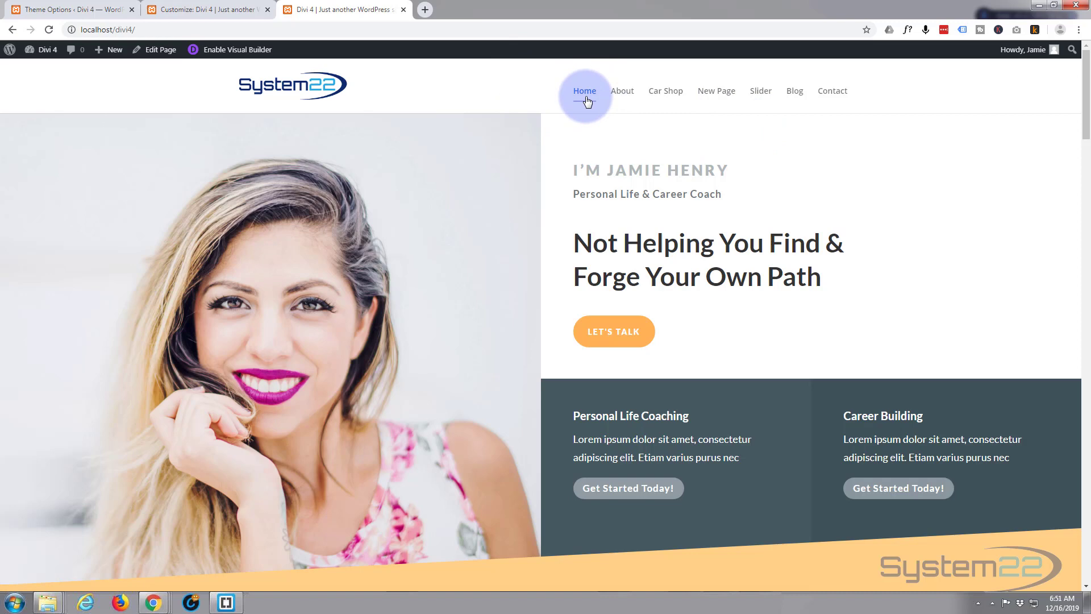
pyautogui.moveTo(467, 117)
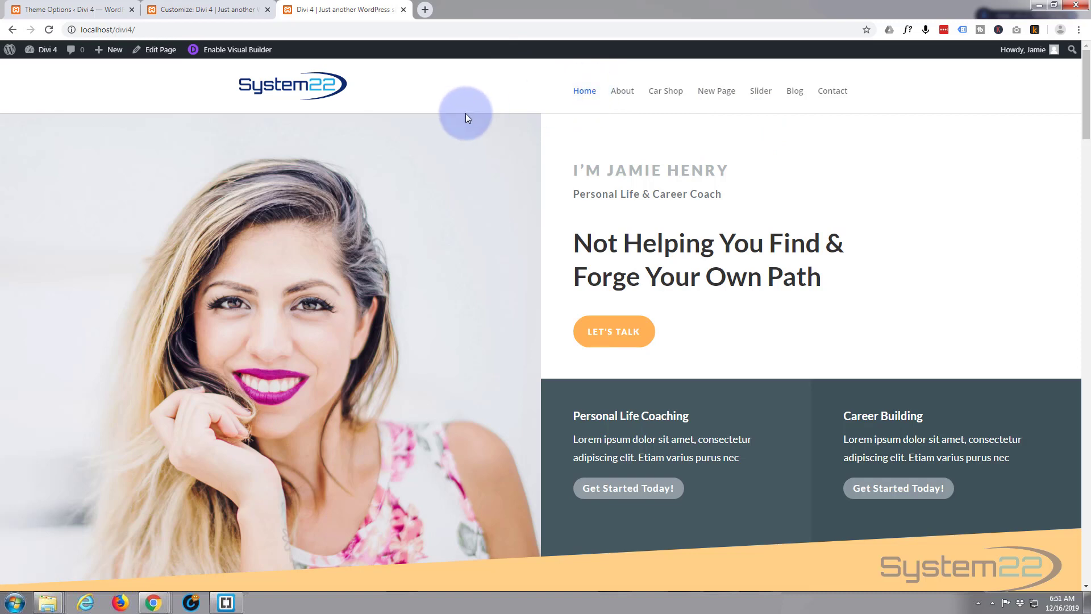
pyautogui.moveTo(619, 99)
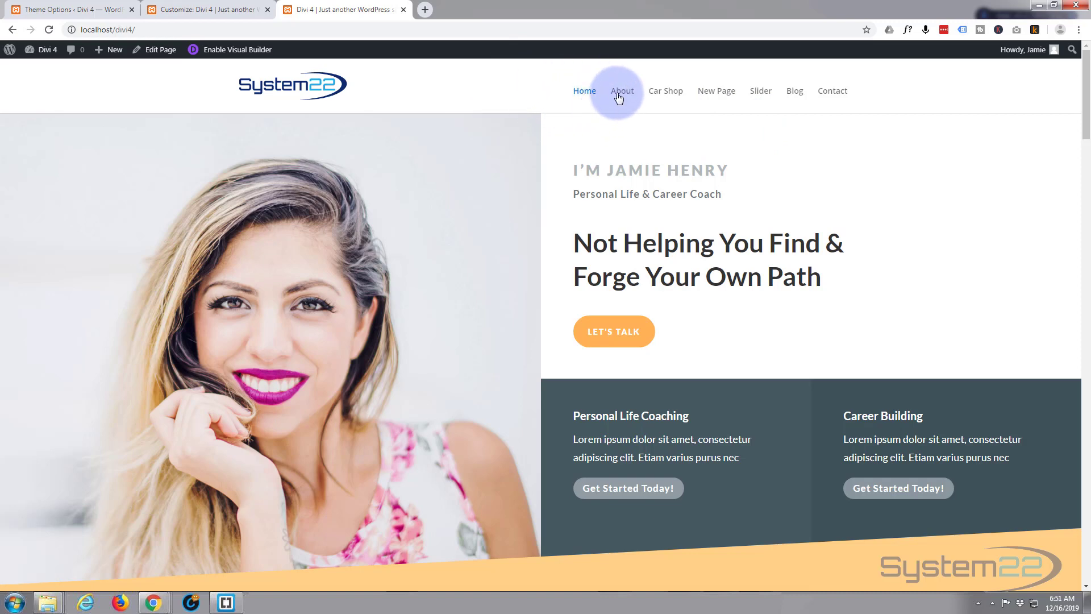
# Visit the About page, return Home, and right-click the Home menu link.
pyautogui.click(623, 90)
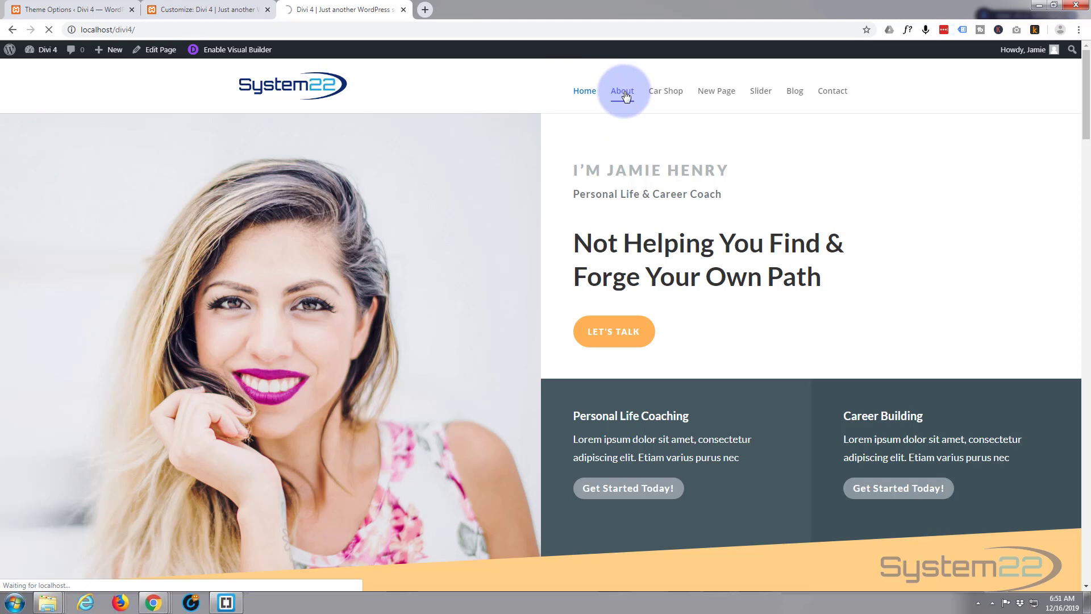
pyautogui.click(623, 91)
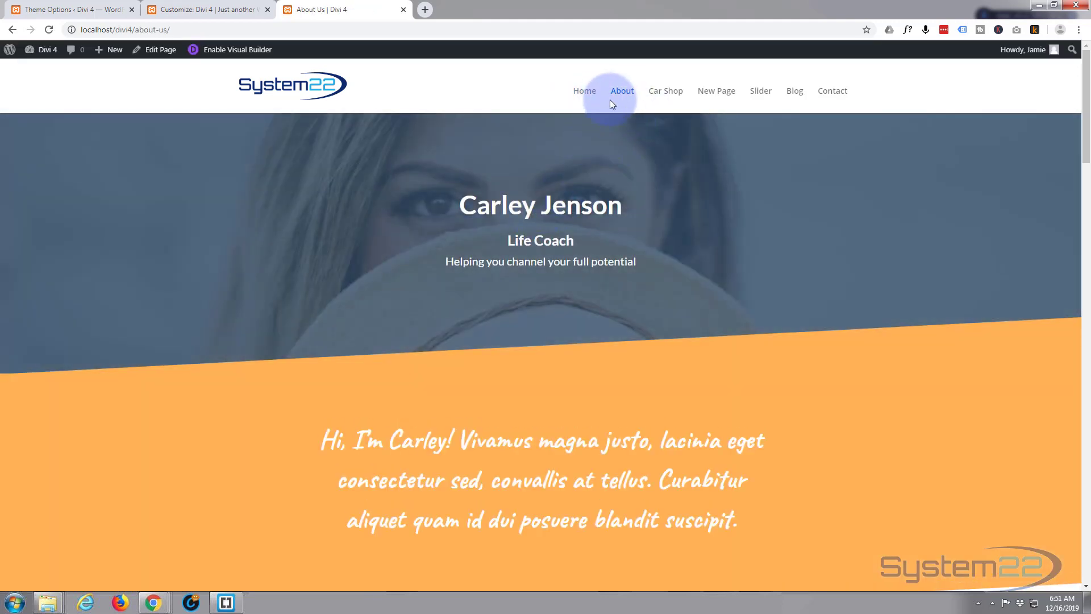
pyautogui.moveTo(583, 94)
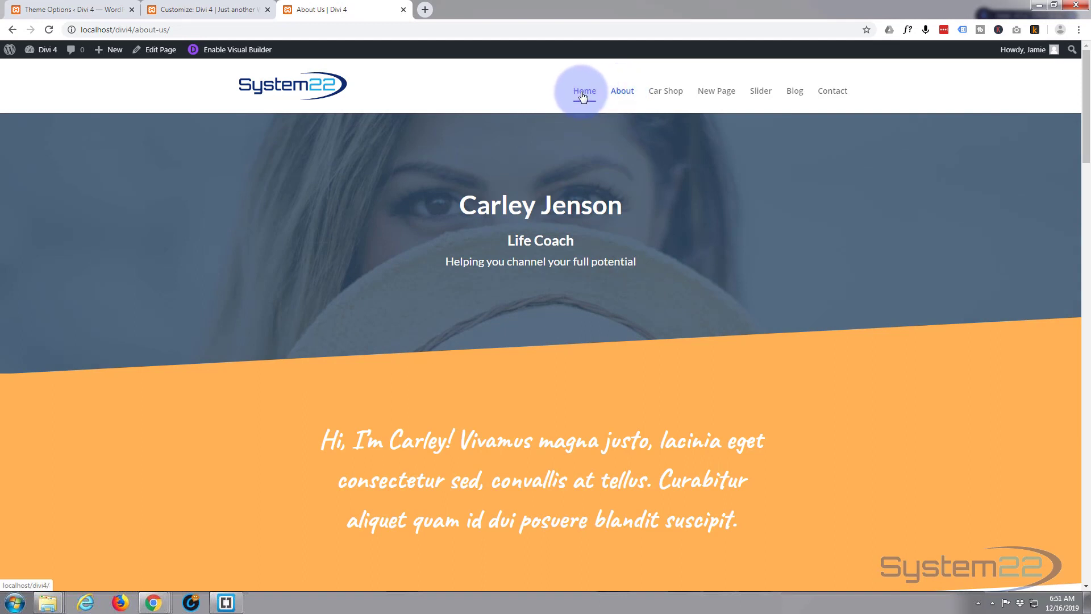
pyautogui.click(583, 91)
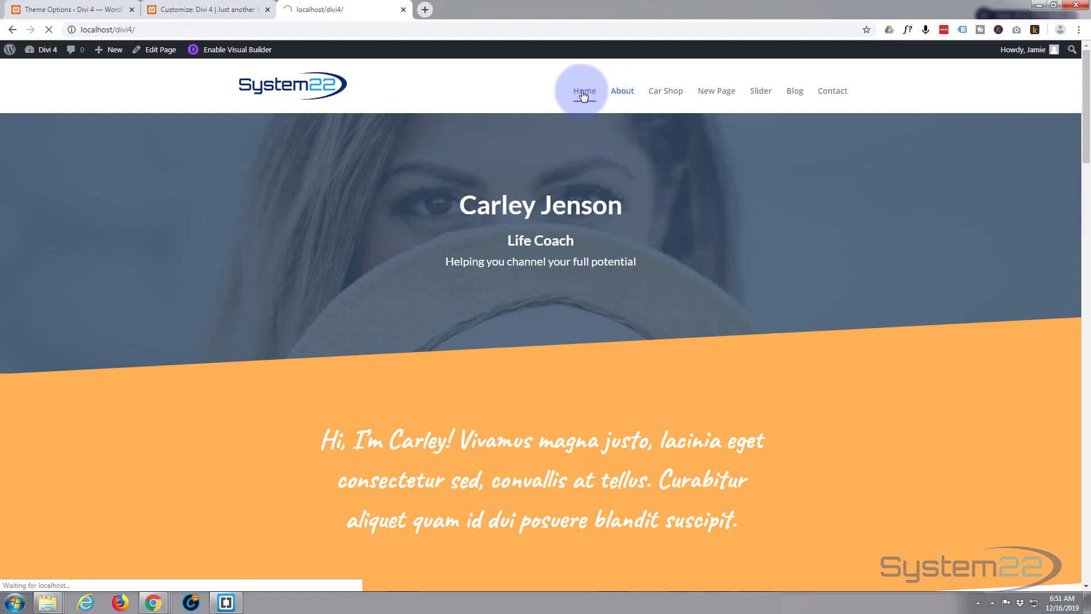
pyautogui.click(584, 91)
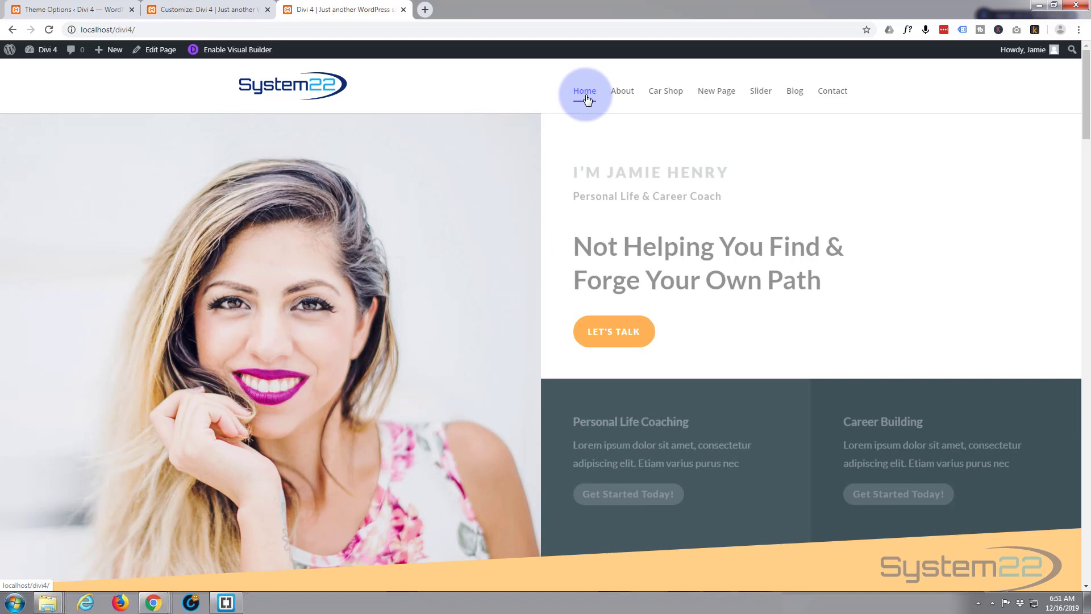
pyautogui.rightClick(584, 91)
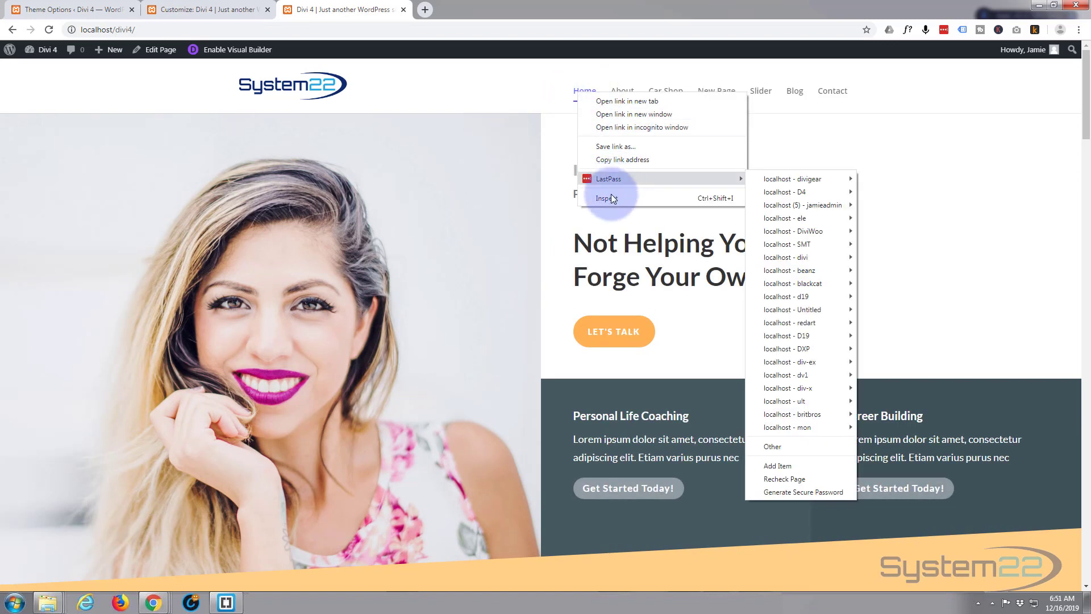
# In DevTools, give the current Home menu link a 2px solid blue bottom border and blue text.
pyautogui.click(607, 198)
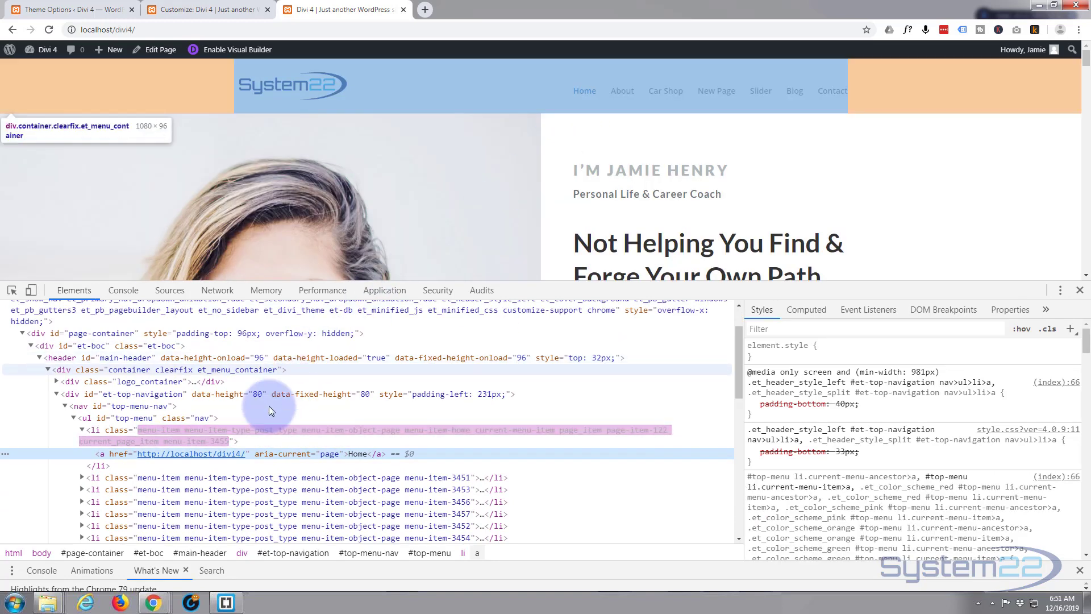
pyautogui.moveTo(503, 436)
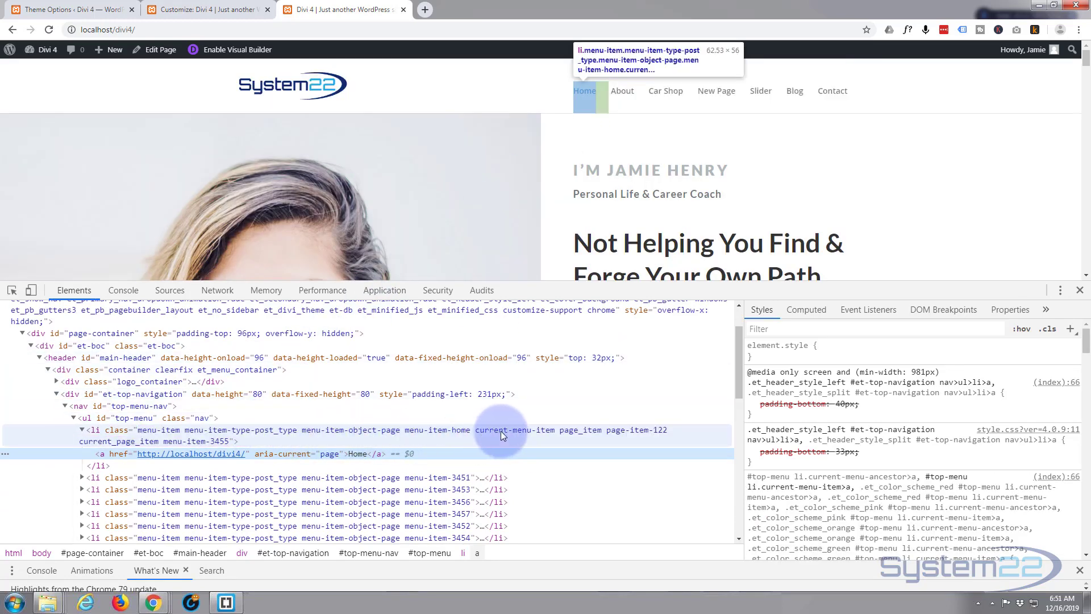
pyautogui.moveTo(970, 343)
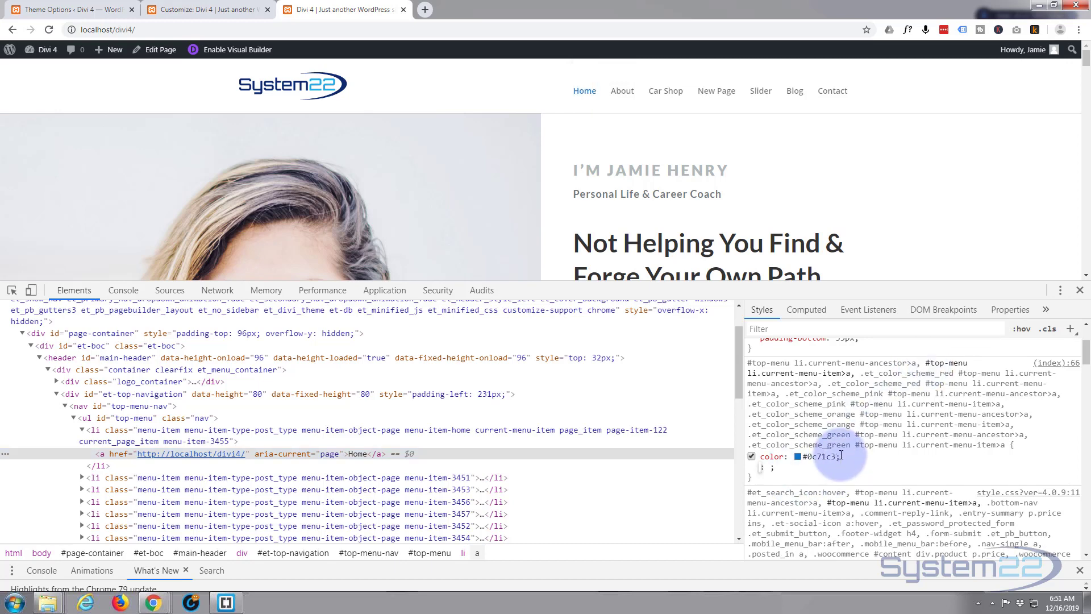
pyautogui.write('border')
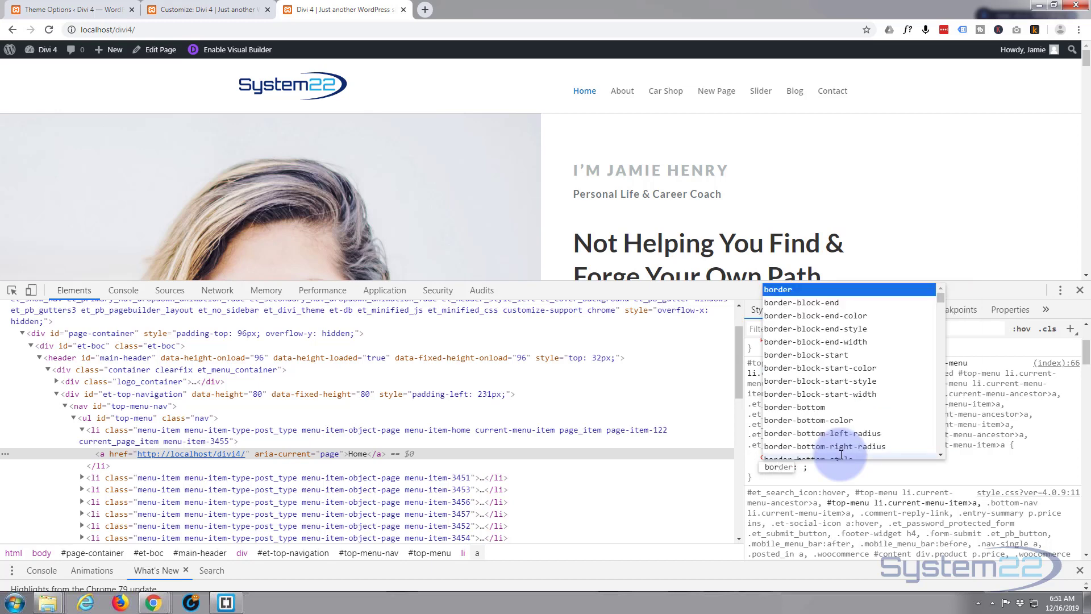
pyautogui.write('-bottom')
pyautogui.click(807, 466)
pyautogui.write('2px solid ')
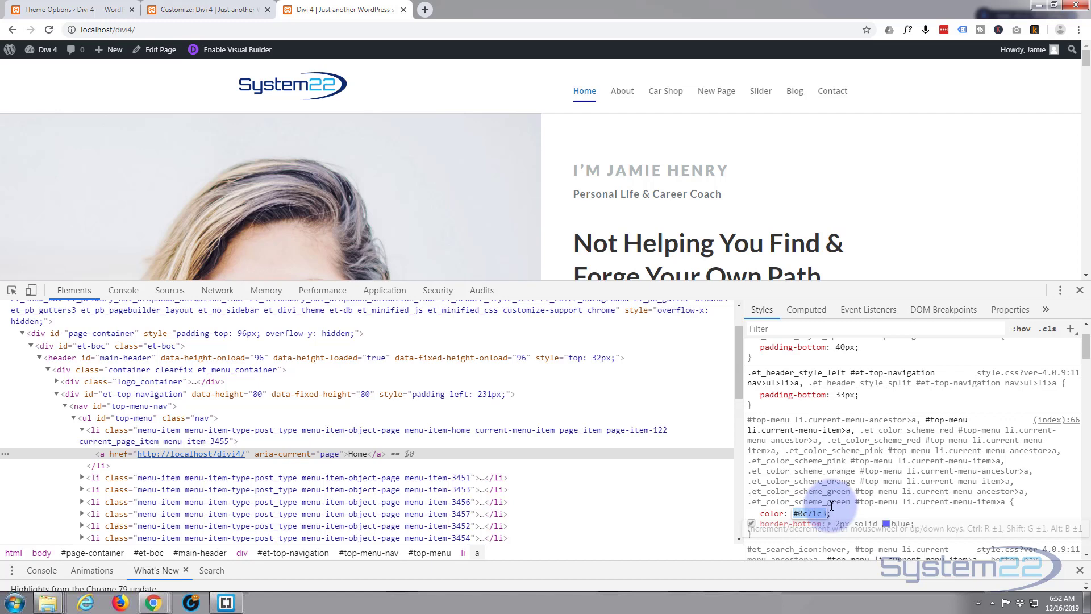
pyautogui.write('blue !important')
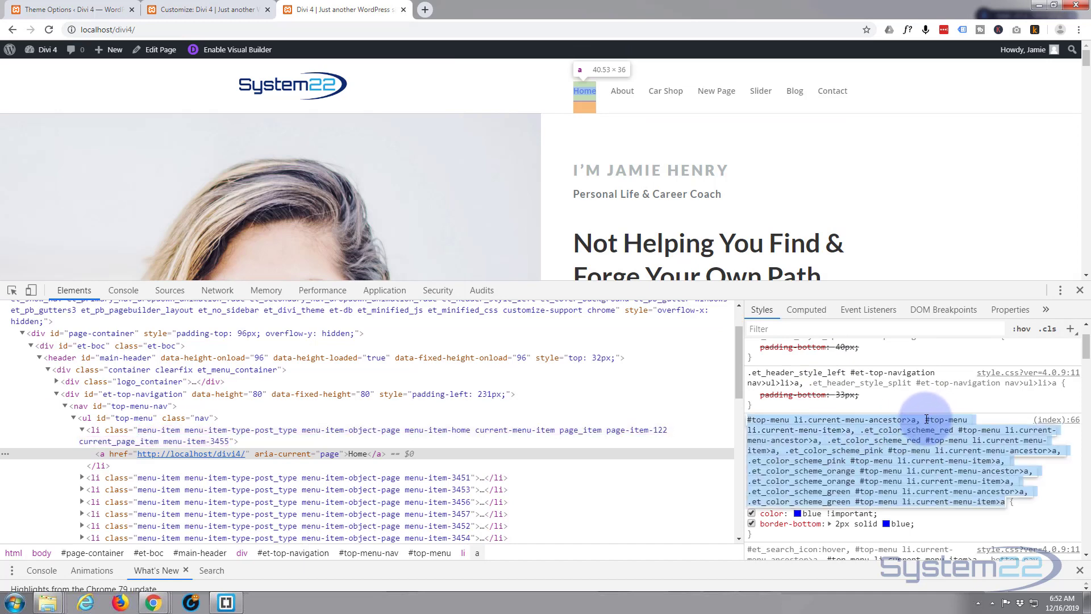
pyautogui.moveTo(936, 420)
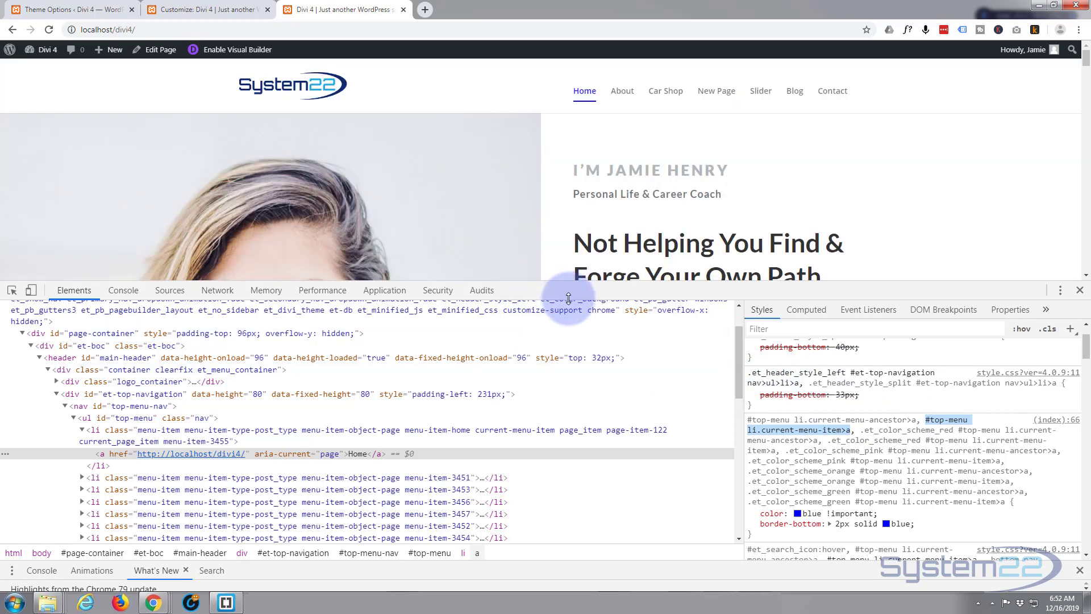
pyautogui.click(69, 8)
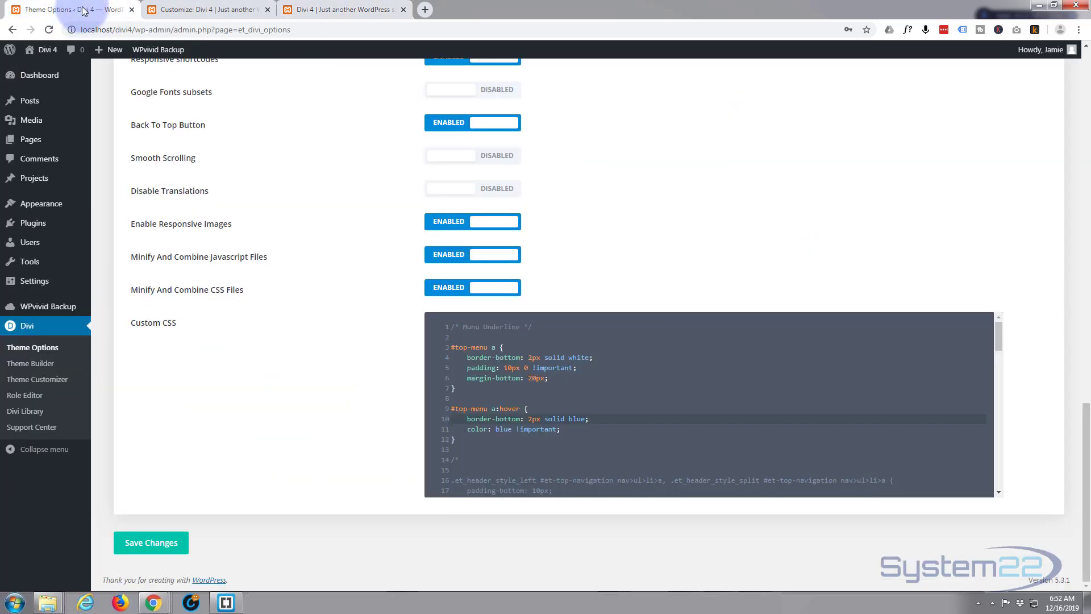
# Add a #top-menu li.current-menu-item>a rule with blue text and a 2px blue underline to Custom CSS.
pyautogui.click(466, 439)
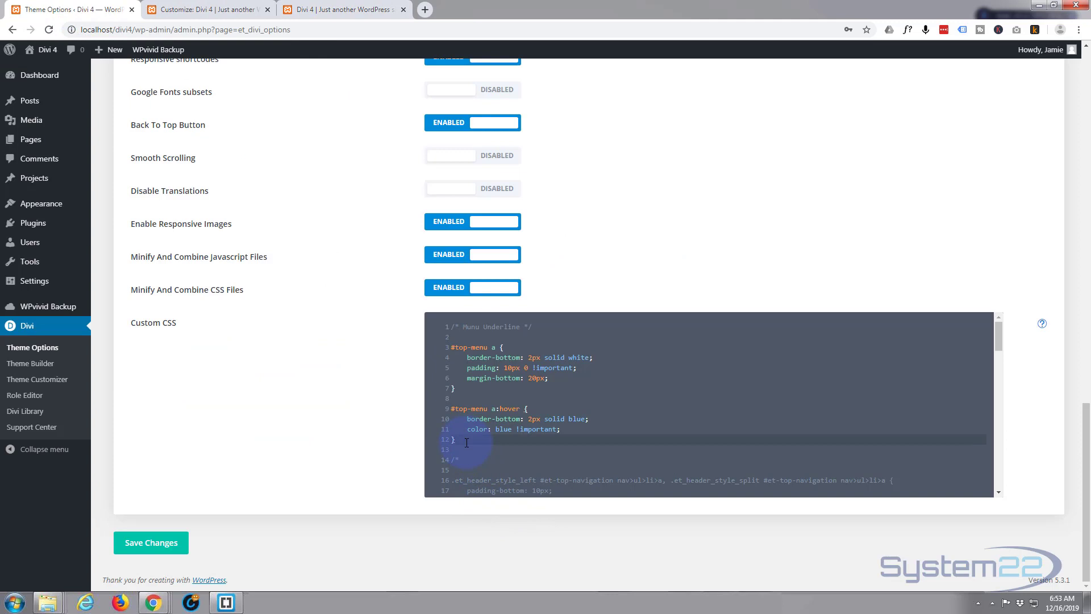
pyautogui.write('#top-menu li.current-menu-item>a')
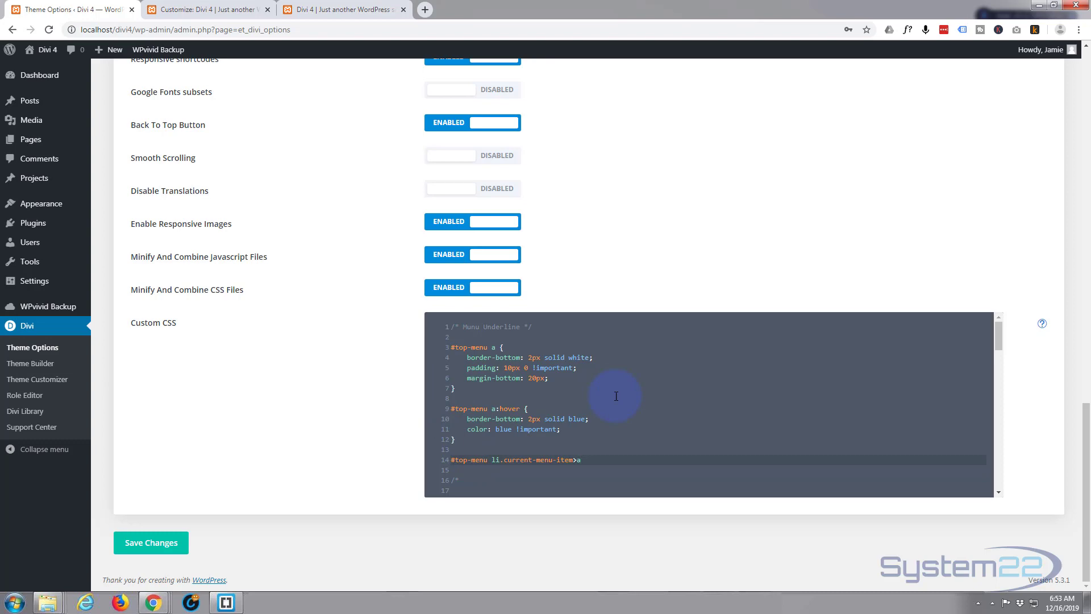
pyautogui.click(341, 11)
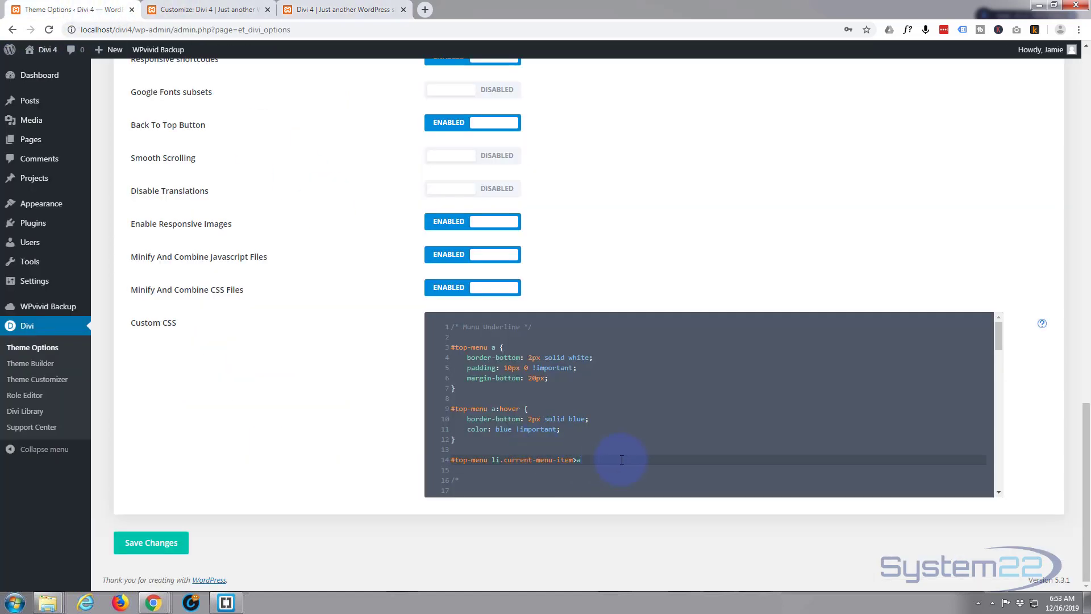
pyautogui.write('{}')
pyautogui.write('border-bottom: 2px solid blue;')
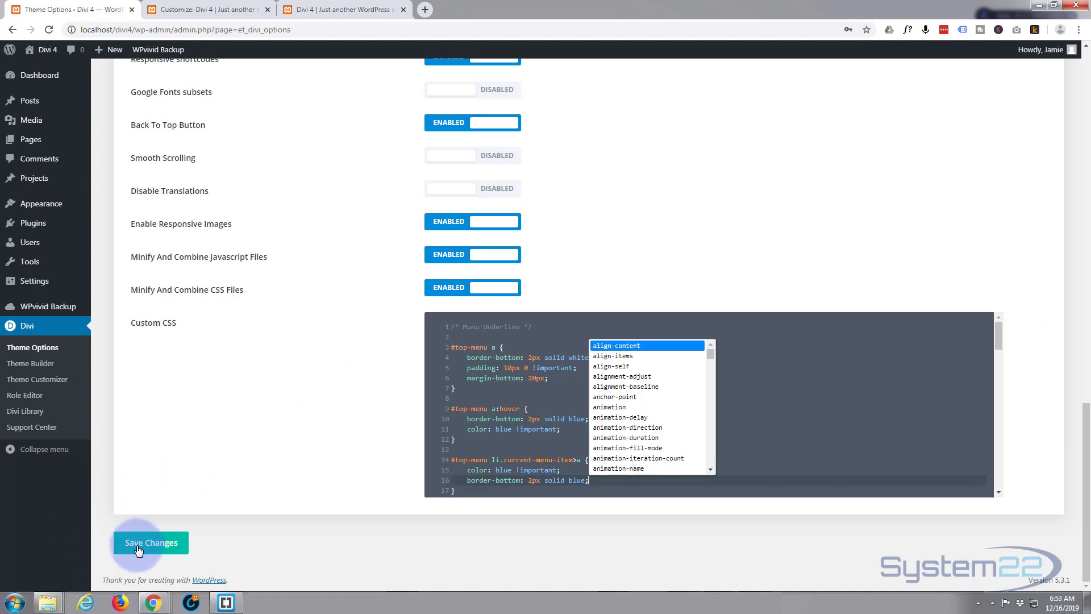
# Save the Custom CSS changes and reopen the live homepage.
pyautogui.click(139, 548)
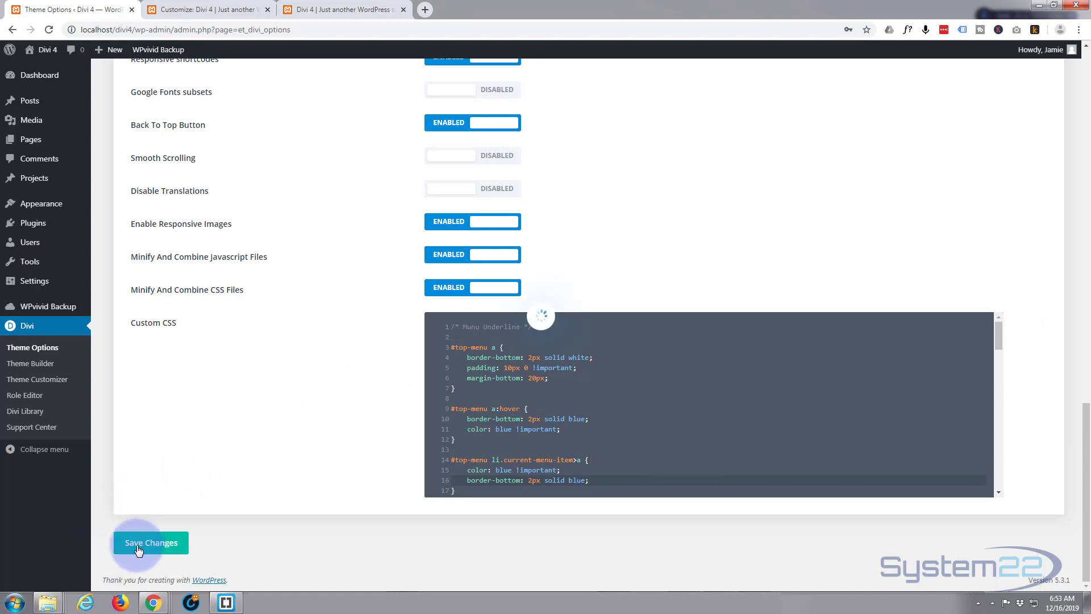
pyautogui.click(150, 542)
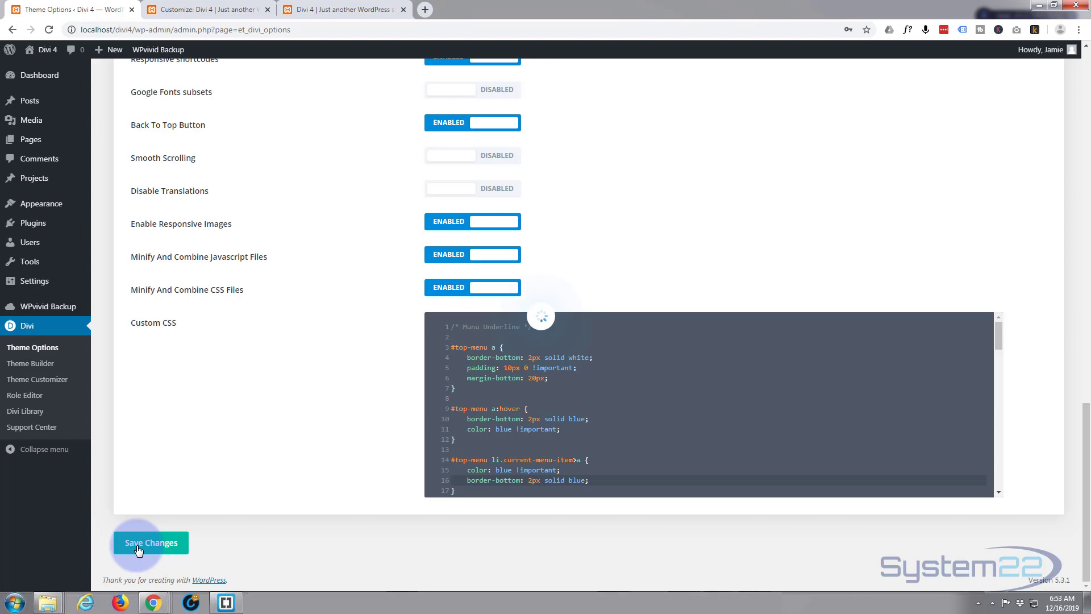
pyautogui.click(352, 10)
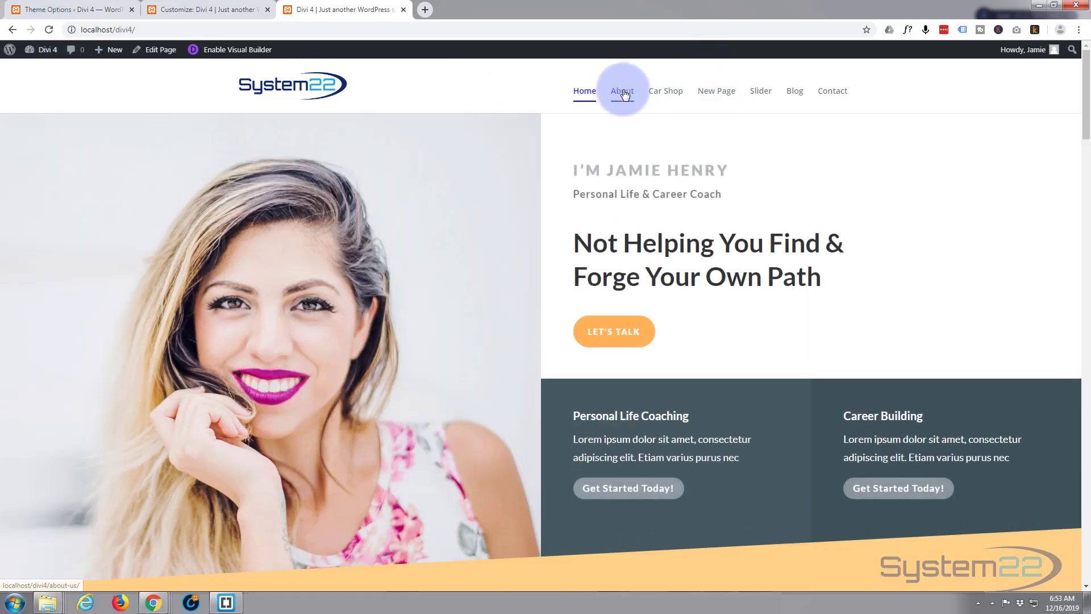
# Visit About, Car Shop, New Page, Slider and Home, confirming each current item's blue underline.
pyautogui.click(622, 91)
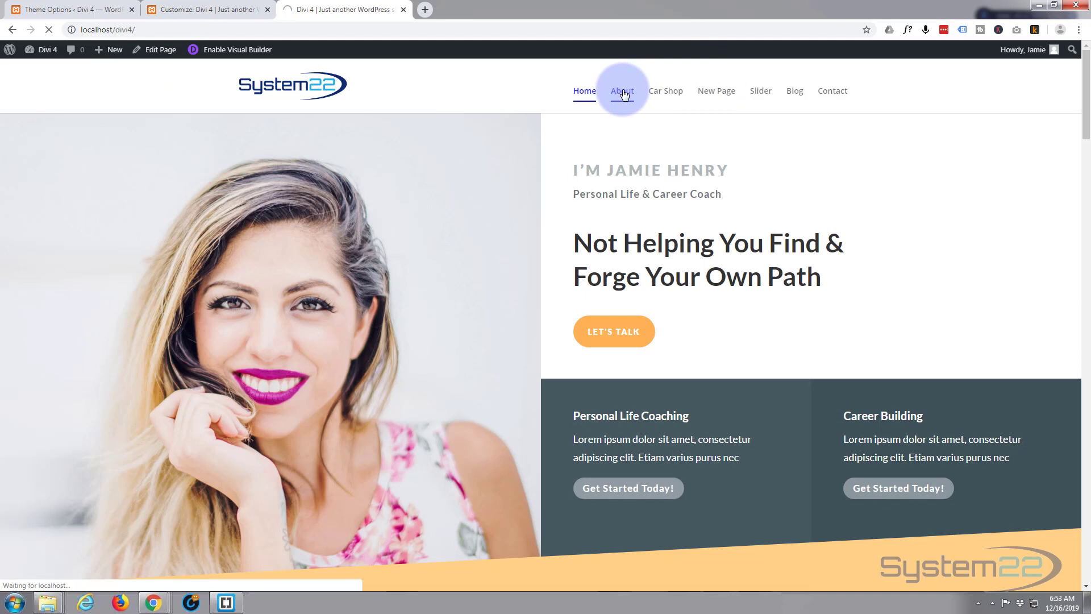
pyautogui.click(622, 90)
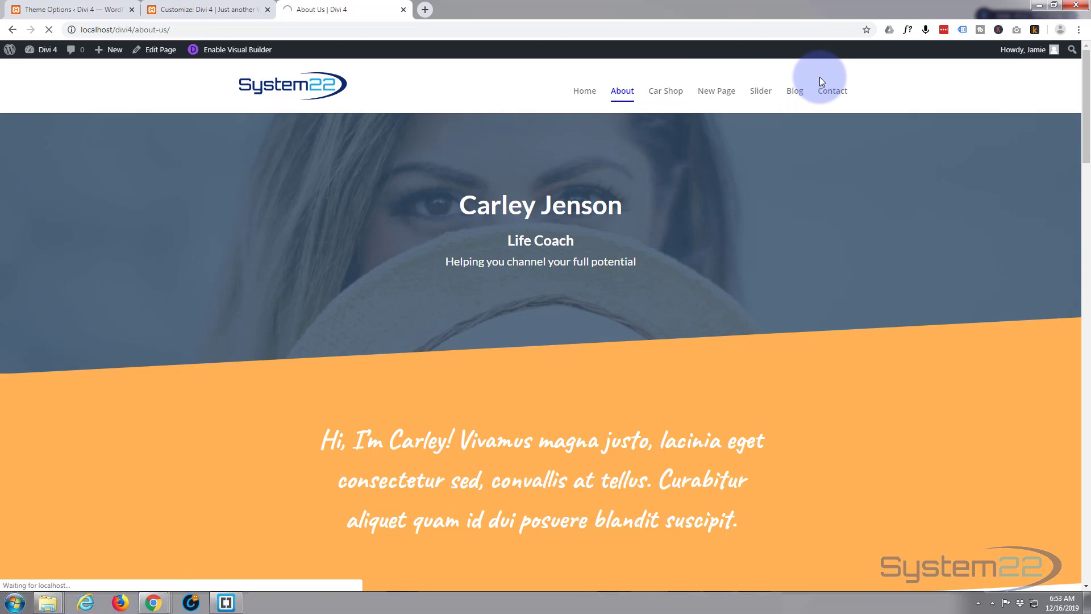
pyautogui.click(665, 90)
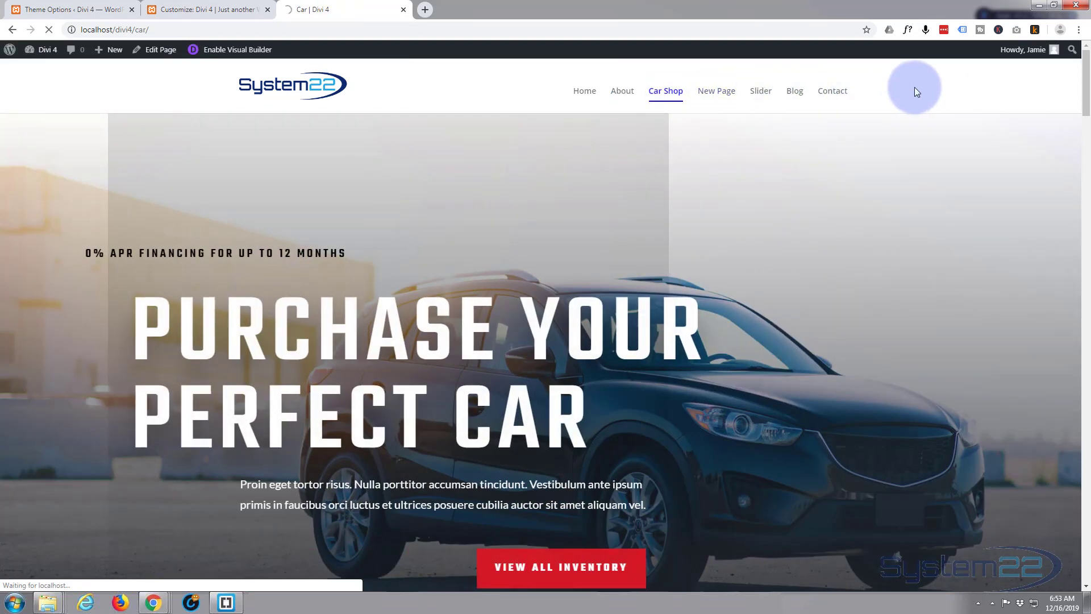
pyautogui.click(716, 90)
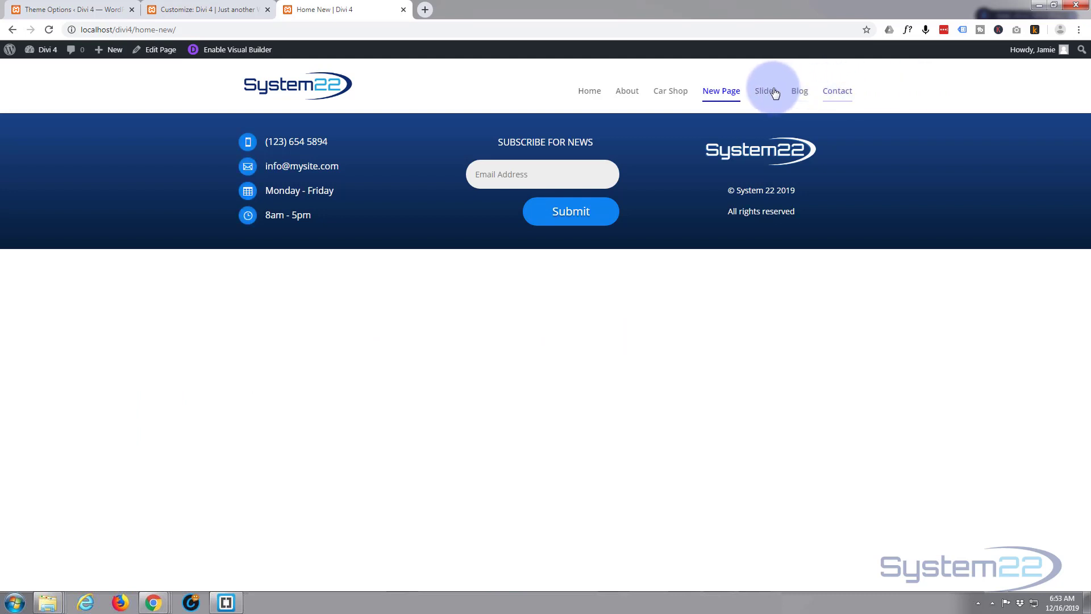
pyautogui.click(765, 90)
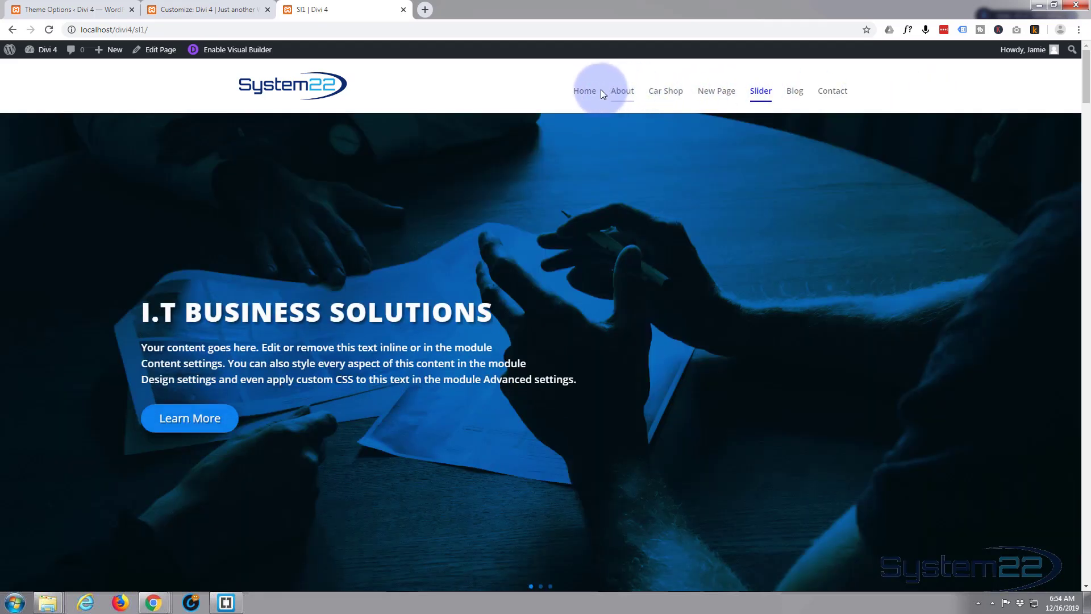
pyautogui.moveTo(672, 99)
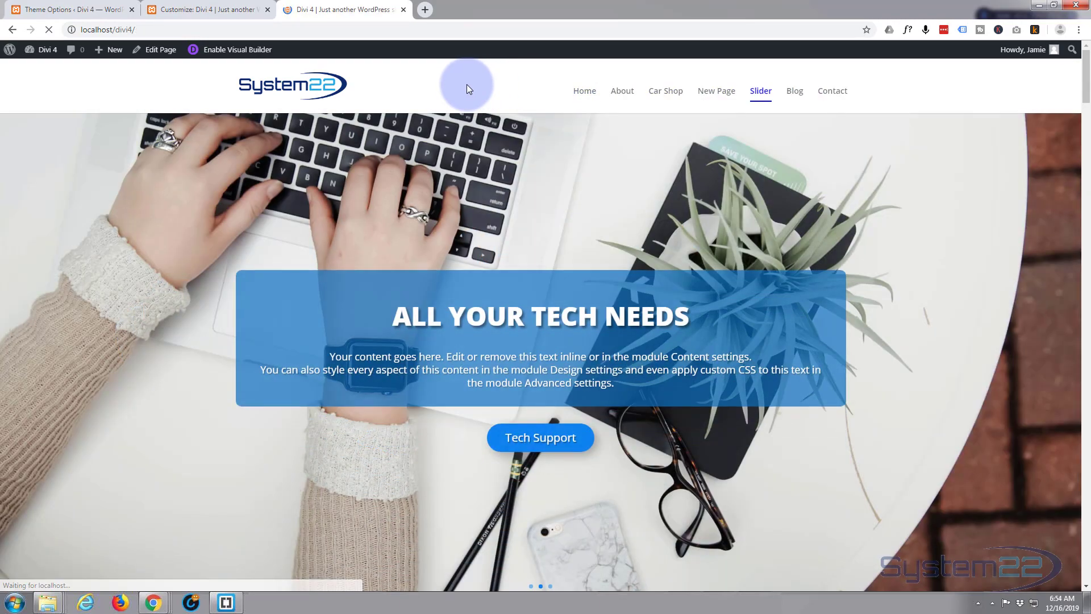
pyautogui.click(584, 90)
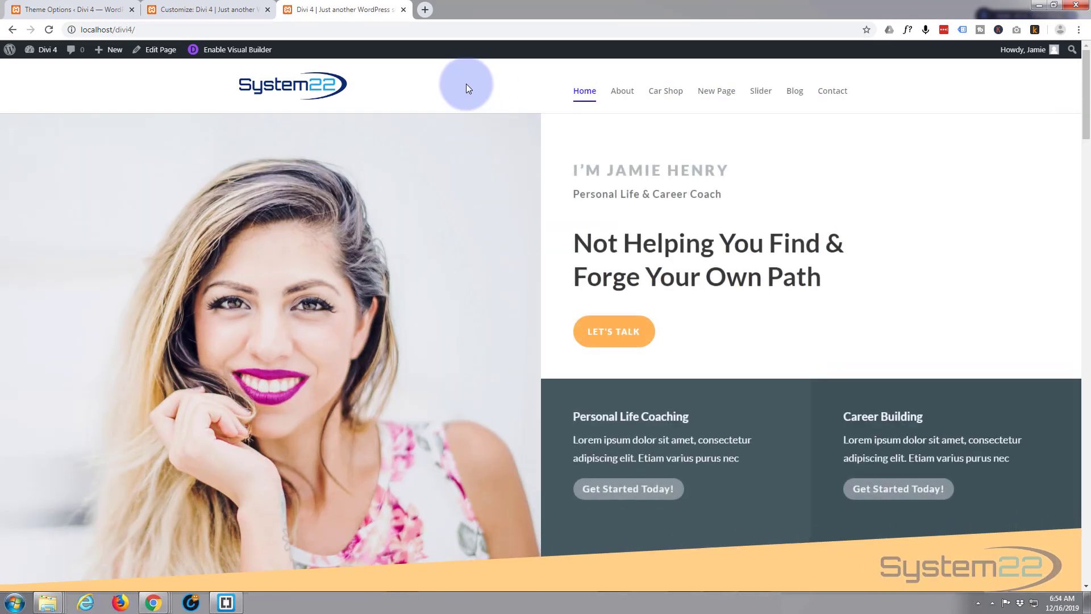